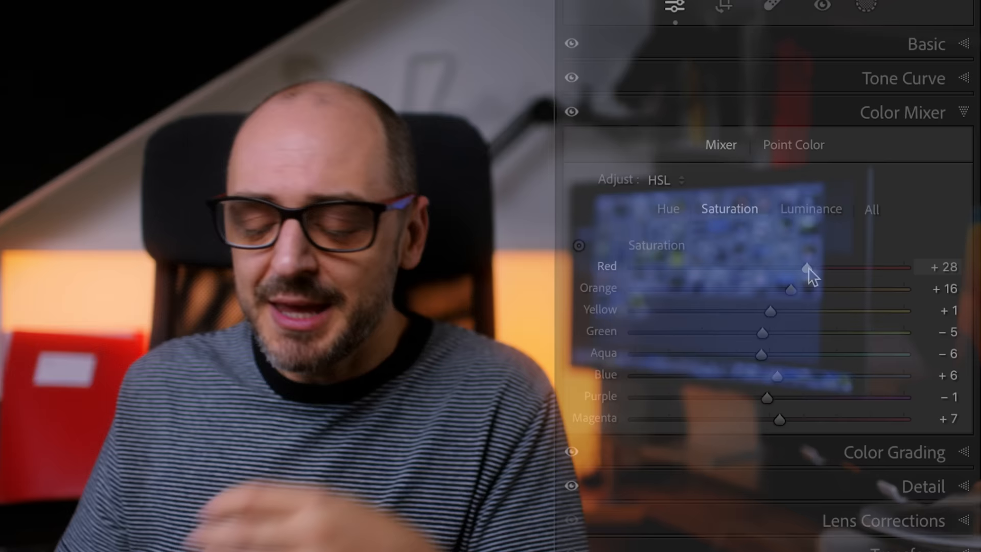
Nudge the view of the bearded man's street portrait with the Film Pro presets expanded.
{"action": "left_click_drag", "start_coordinate": [807, 266], "coordinate": [796, 266]}
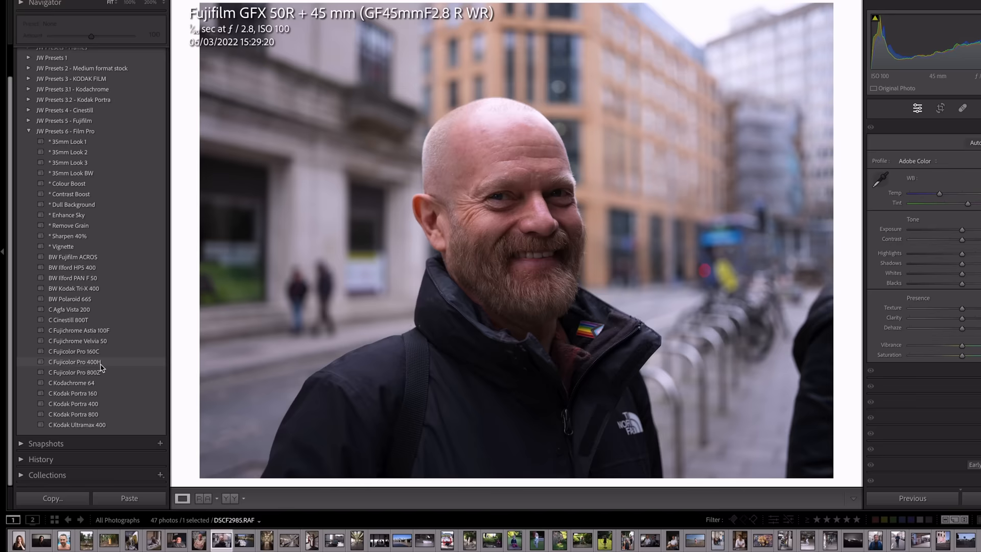
Apply Fujicolor Pro 400H, add Dull Background at 110 and a vignette, then return to the Fujicolor look.
{"action": "left_click", "coordinate": [75, 361]}
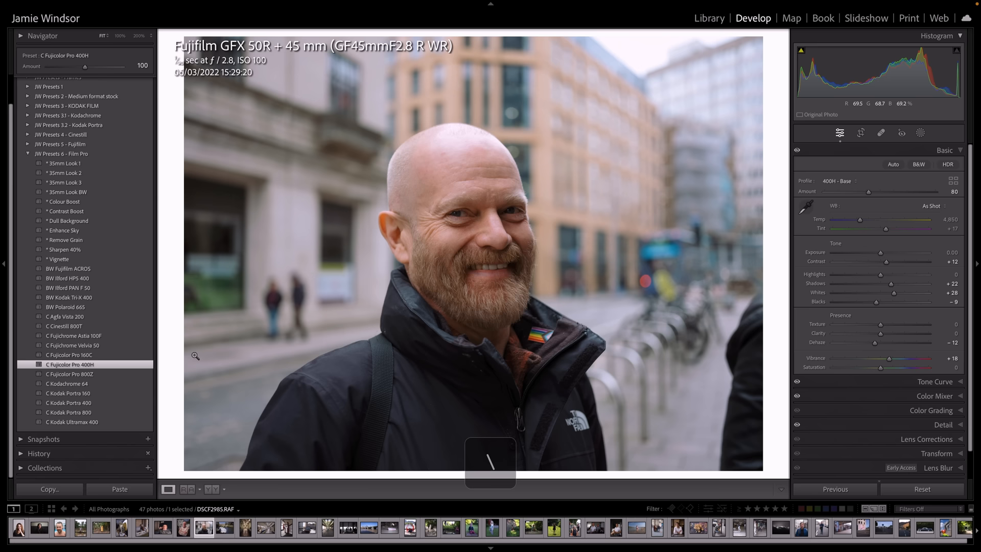
{"action": "left_click", "coordinate": [68, 221]}
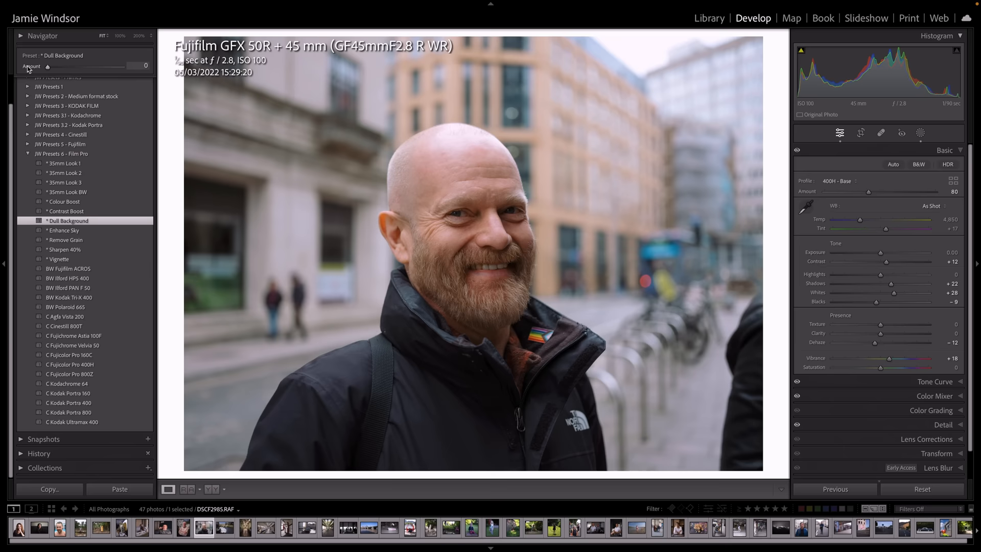
{"action": "left_click_drag", "start_coordinate": [47, 67], "coordinate": [88, 66]}
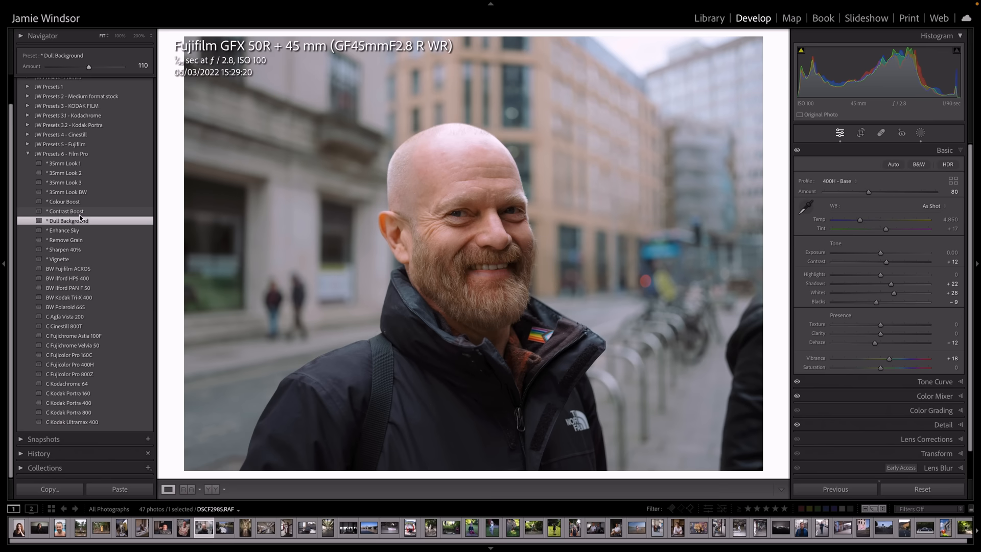
{"action": "left_click", "coordinate": [57, 258]}
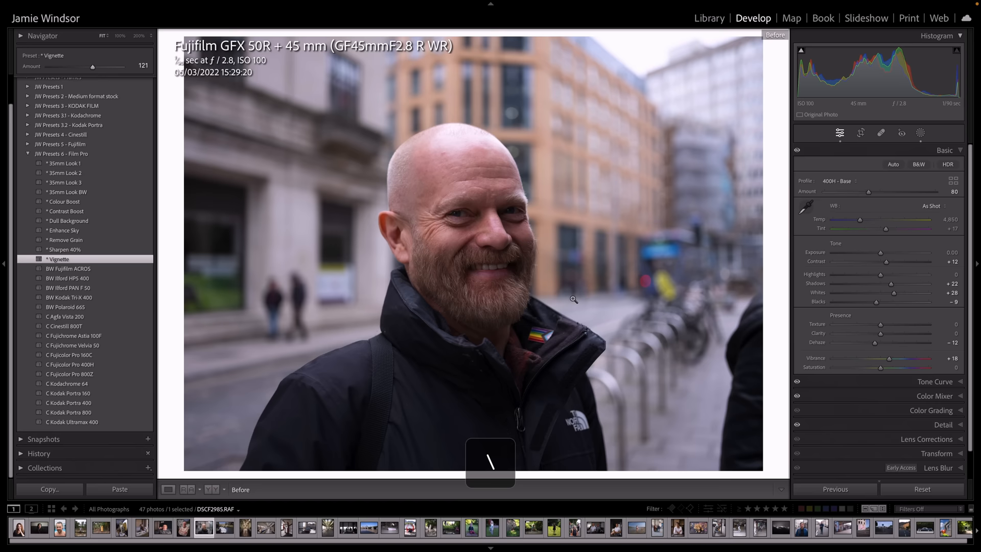
{"action": "left_click", "coordinate": [70, 363]}
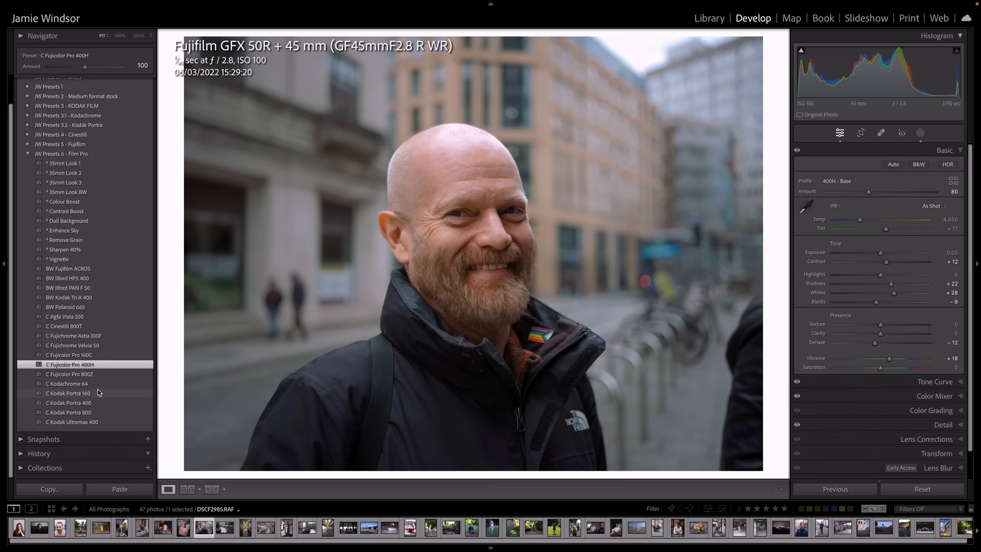
Try Kodak Portra 400 and Kodak Portra 160 on the portrait, then return to Fujicolor Pro 400H.
{"action": "left_click", "coordinate": [69, 402]}
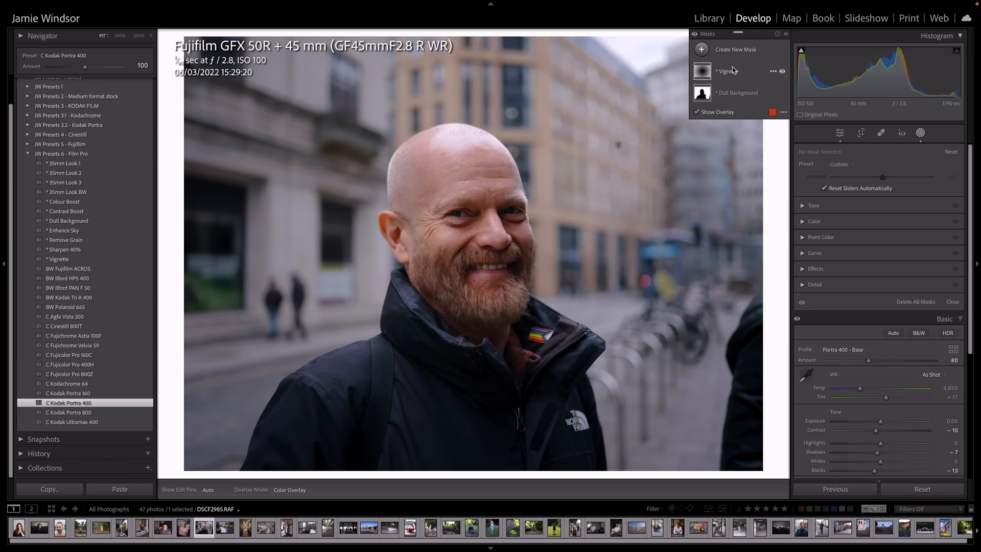
{"action": "left_click", "coordinate": [68, 393]}
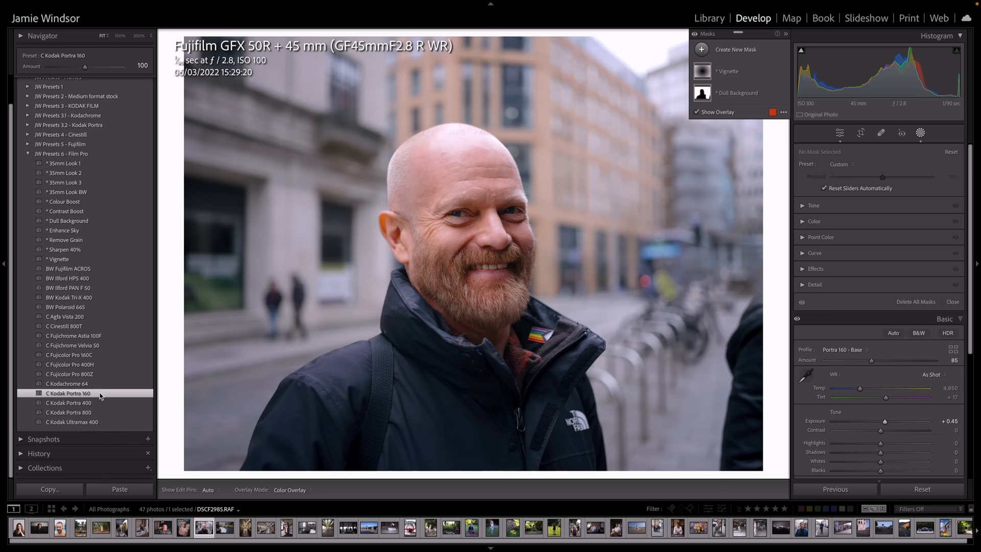
{"action": "left_click", "coordinate": [73, 364]}
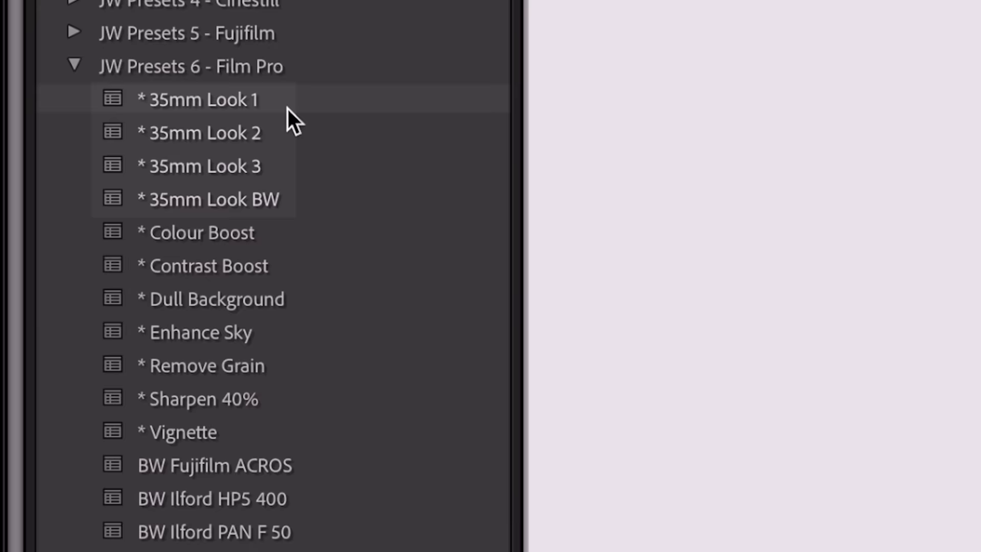
Try 35mm Look 2 with a vignette, then 35mm Look 1, 2 and 3 on the station photo.
{"action": "left_click", "coordinate": [71, 397]}
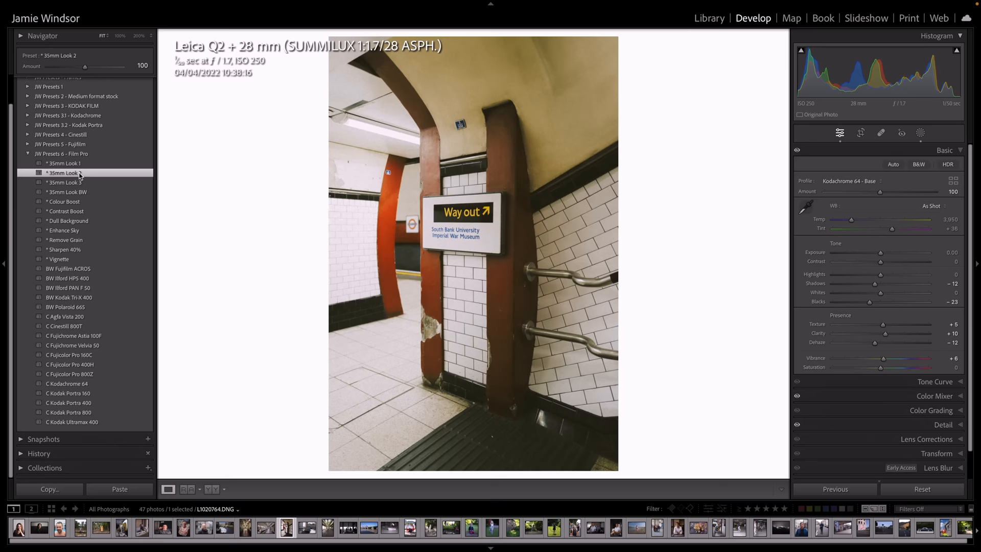
{"action": "left_click", "coordinate": [59, 259]}
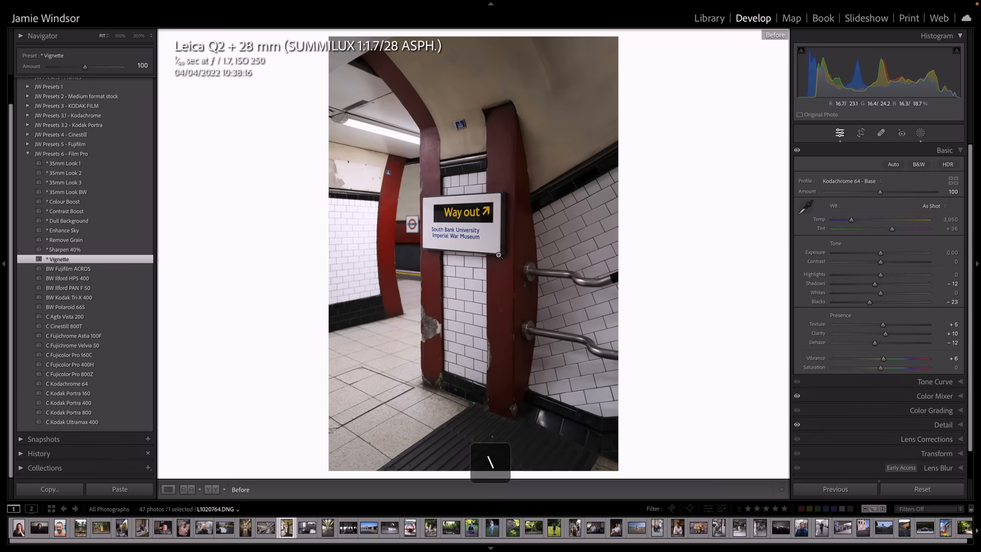
{"action": "left_click", "coordinate": [63, 163]}
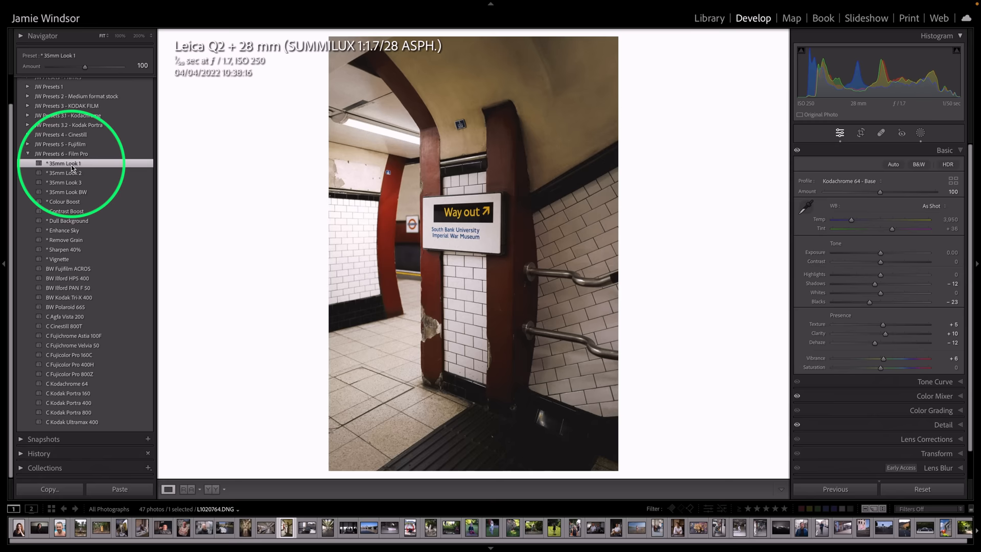
{"action": "left_click", "coordinate": [64, 173]}
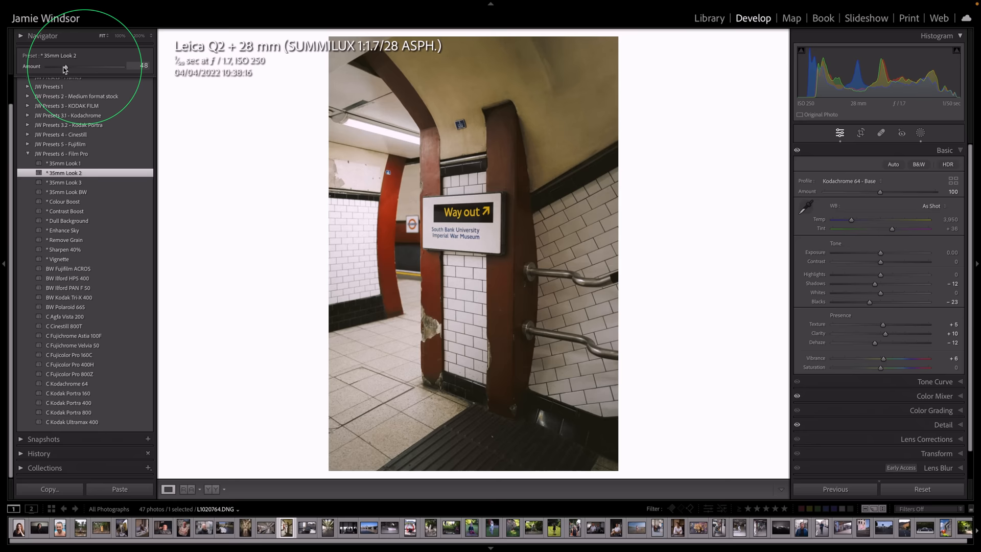
{"action": "left_click", "coordinate": [63, 182]}
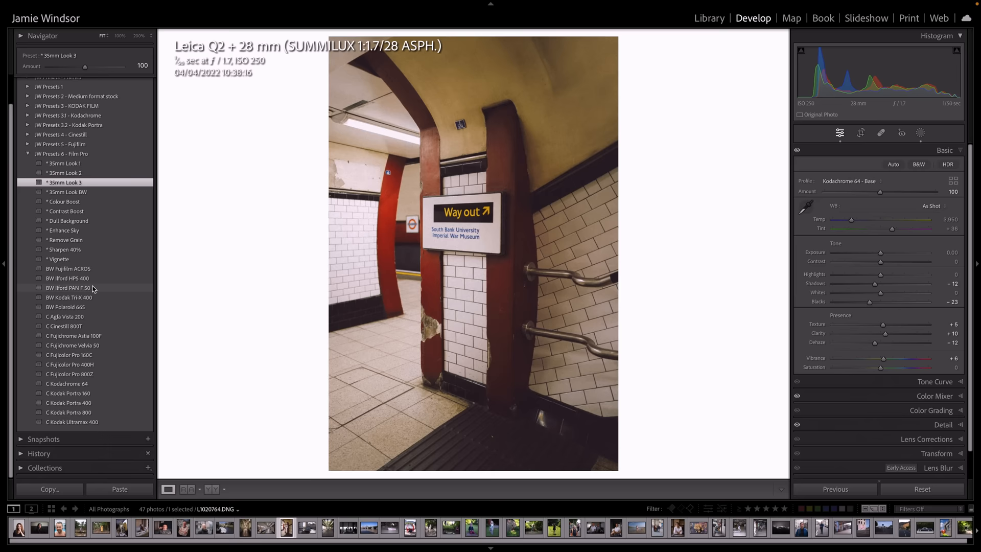
Apply 35mm Look BW and raise its Amount to 200.
{"action": "left_click", "coordinate": [67, 192]}
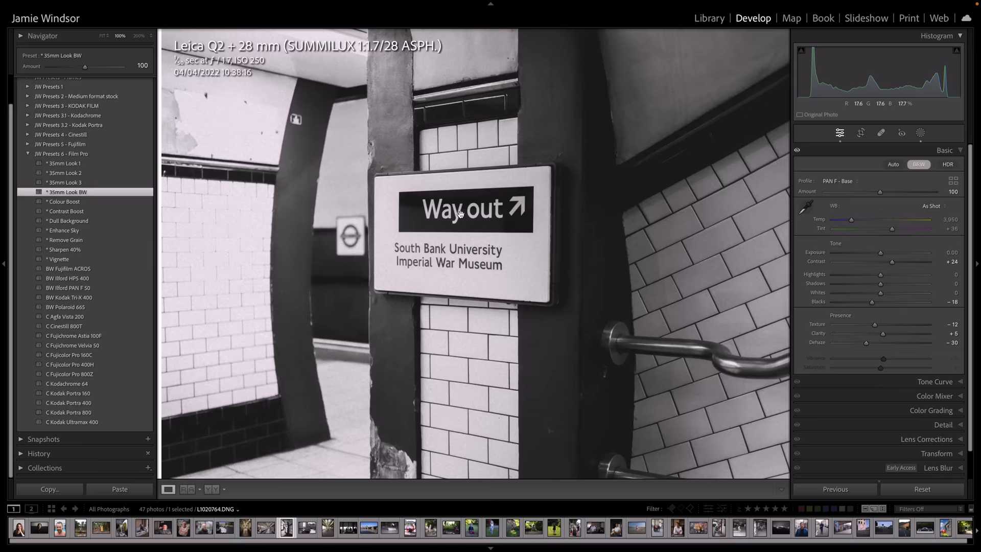
{"action": "left_click_drag", "start_coordinate": [84, 66], "coordinate": [121, 66]}
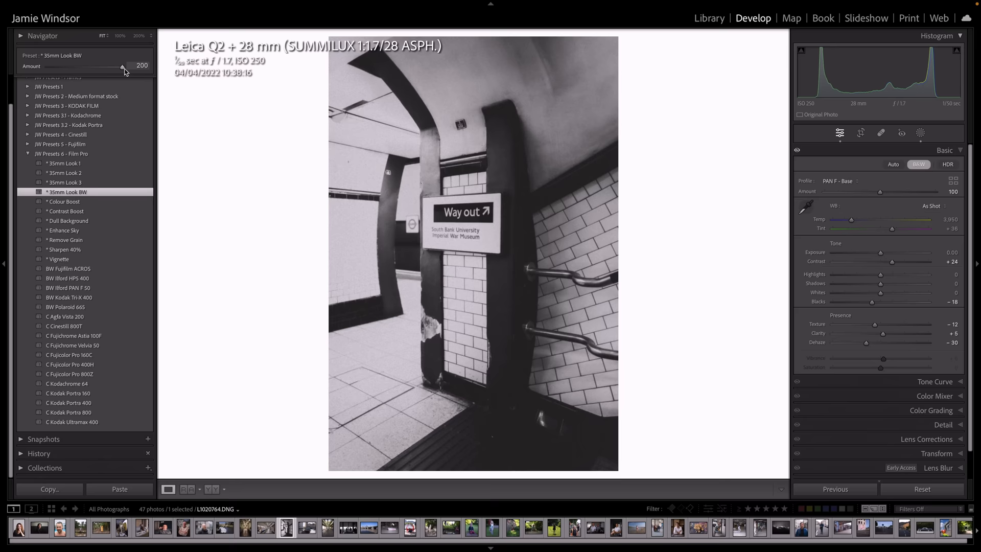
Give the platform photo Cinestill 800T with a vignette and send it to Photoshop via Cmd+E.
{"action": "left_click", "coordinate": [265, 528]}
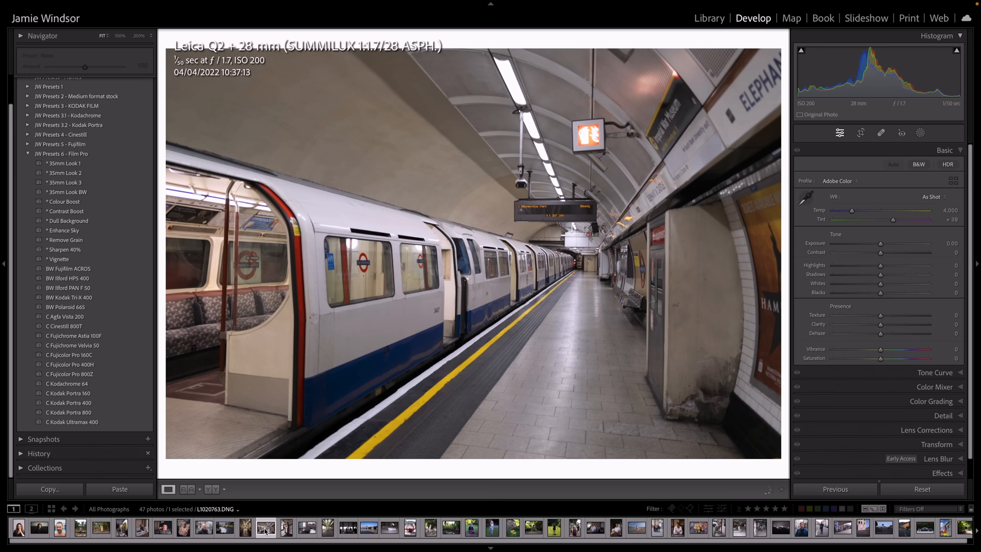
{"action": "left_click", "coordinate": [66, 324]}
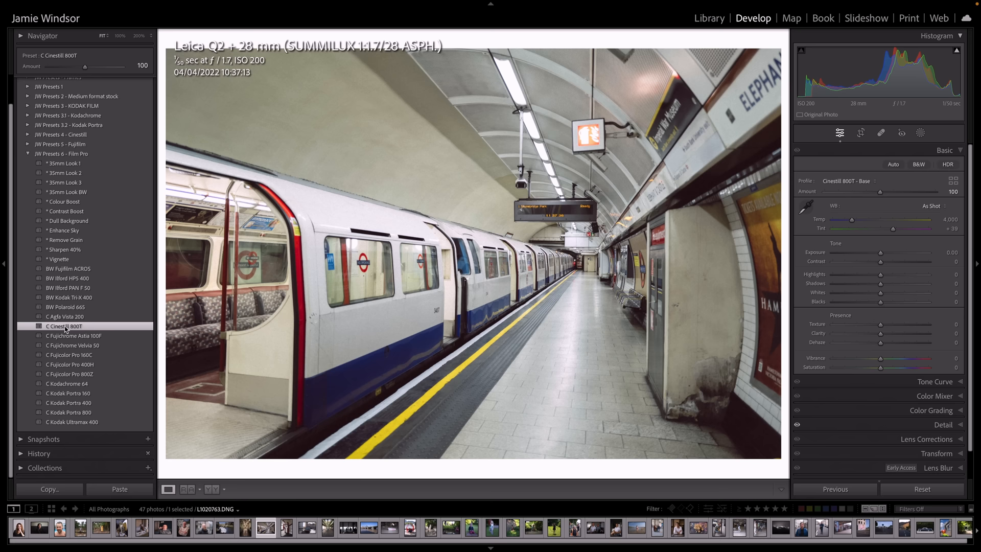
{"action": "left_click", "coordinate": [58, 259]}
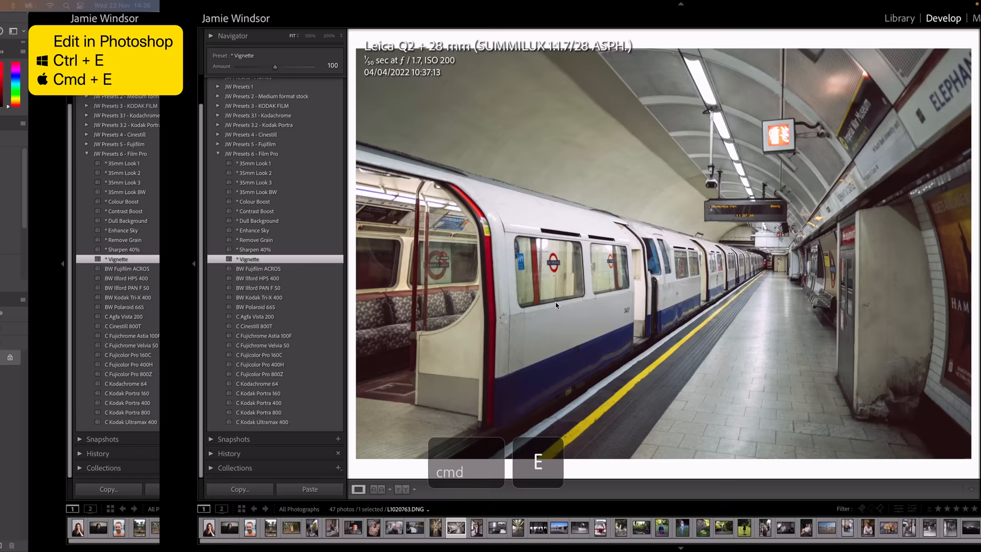
{"action": "key", "text": "cmd+e"}
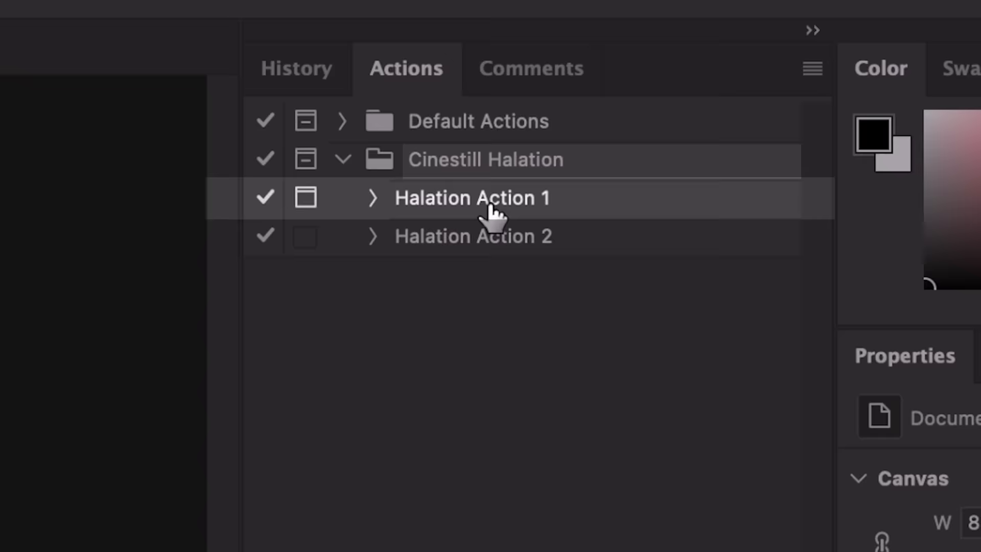
Run Halation Action 1 from the Cinestill Halation set on the platform photo.
{"action": "left_click", "coordinate": [484, 159]}
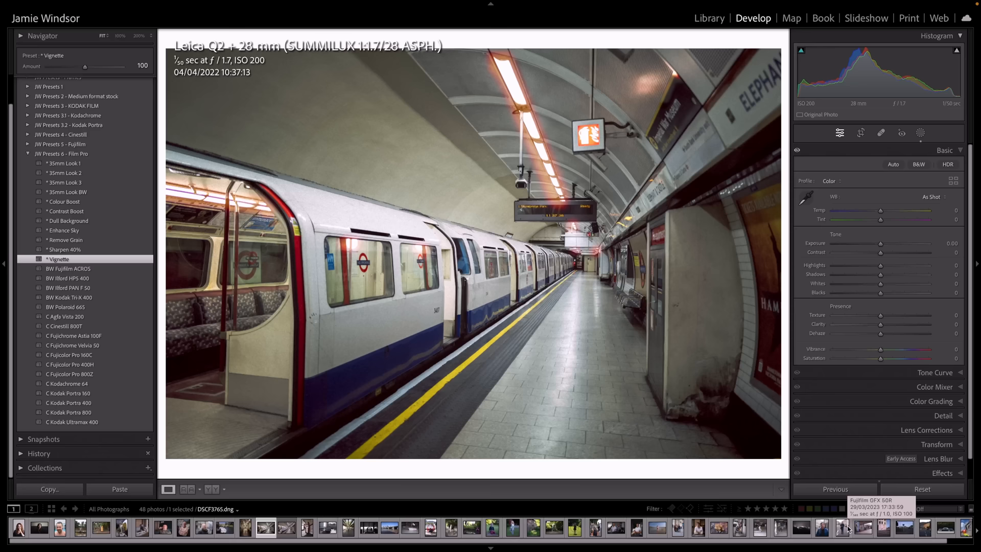
Try BW Ilford HPS 400 and a Kodak Portra 160 colour look on the hi-vis vest photo.
{"action": "left_click", "coordinate": [569, 528]}
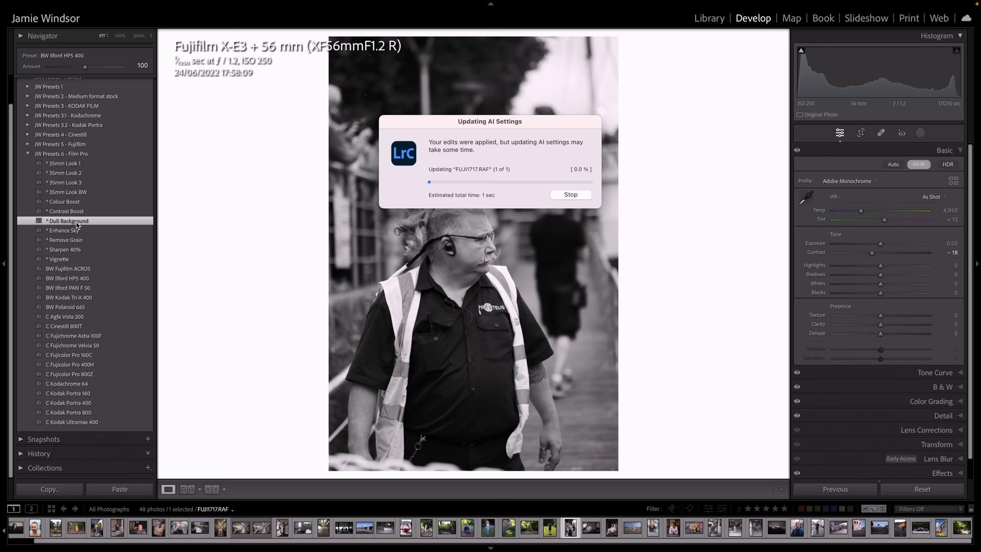
{"action": "left_click", "coordinate": [66, 210]}
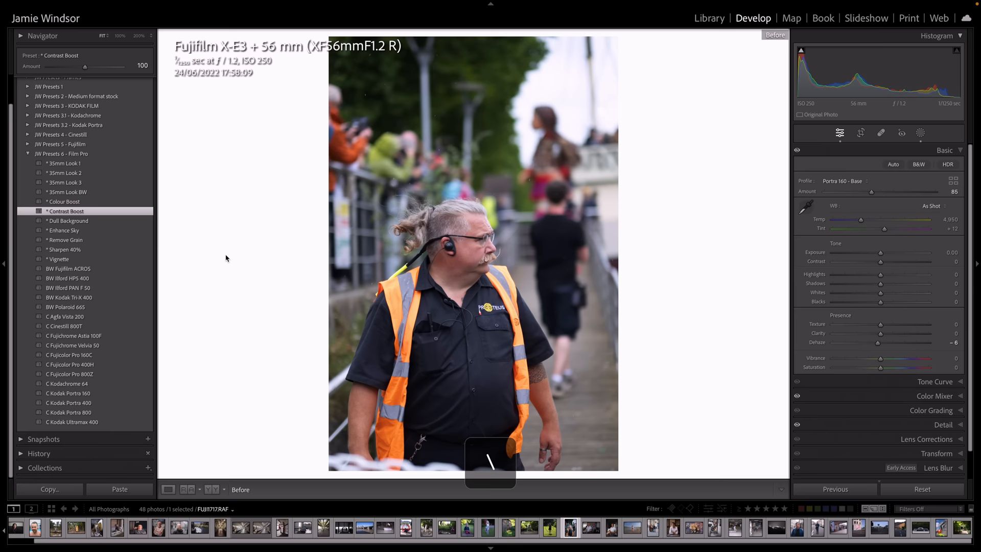
{"action": "left_click", "coordinate": [816, 528]}
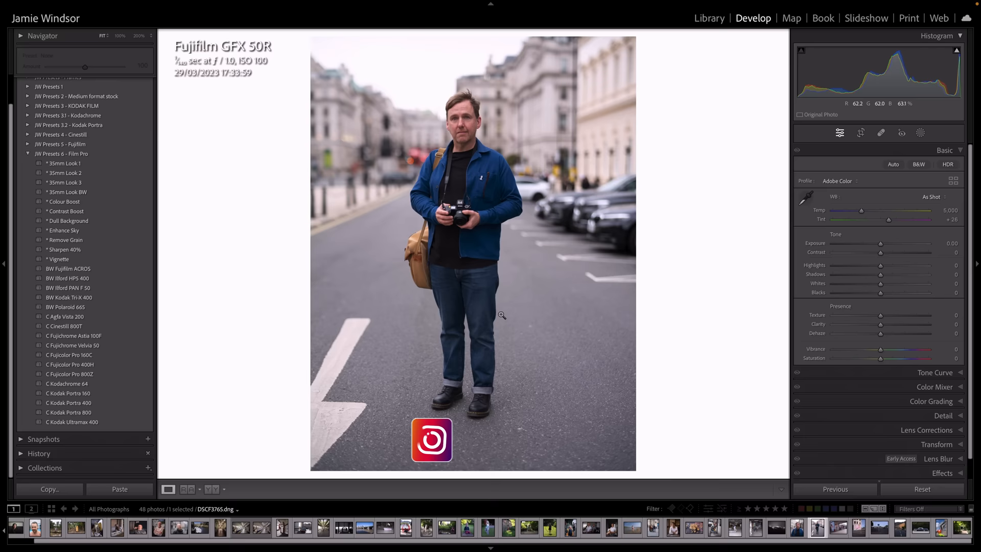
Apply Kodak Portra 800 to the street portrait and move to the next photo.
{"action": "left_click", "coordinate": [68, 412]}
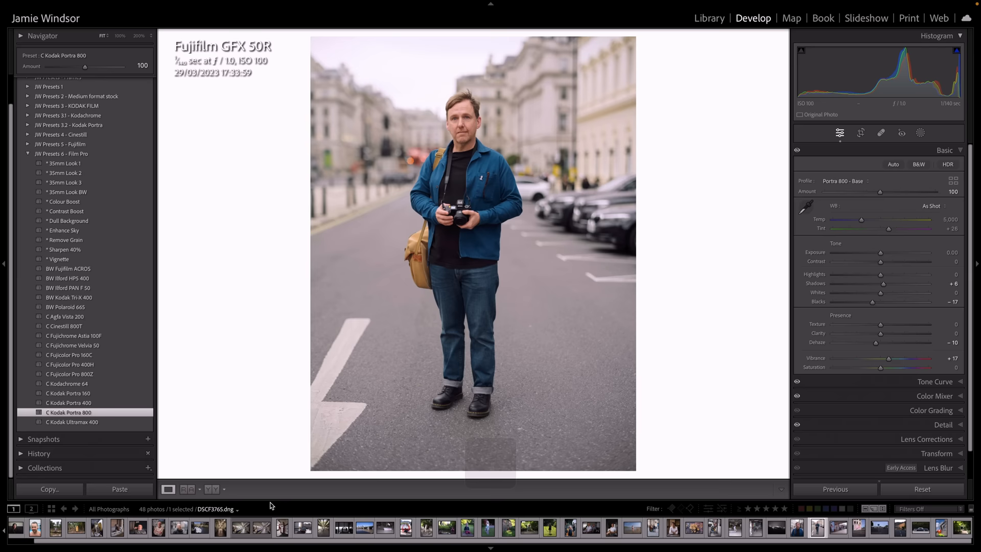
{"action": "left_click", "coordinate": [58, 527]}
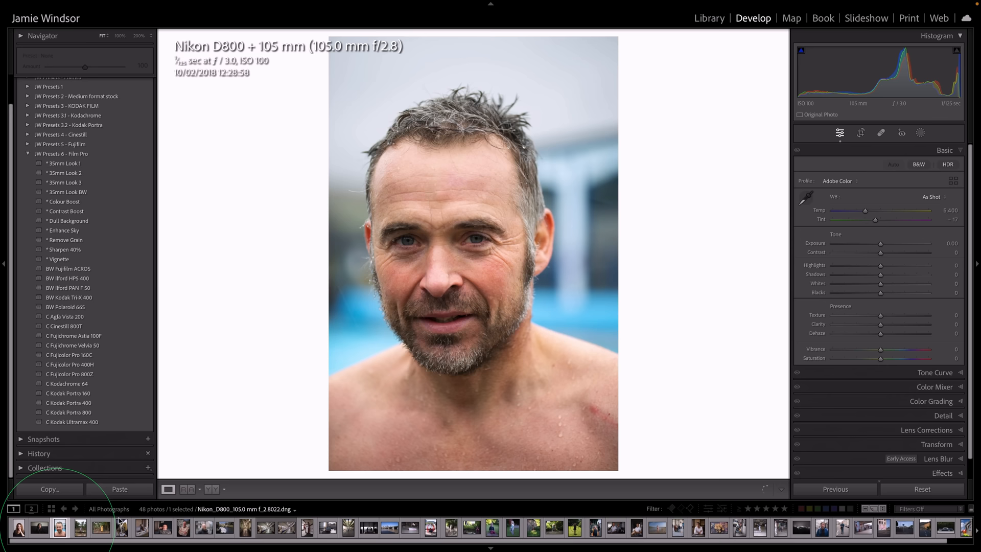
Apply Kodak Portra 160 to the wet-haired man's close-up portrait.
{"action": "left_click", "coordinate": [69, 393]}
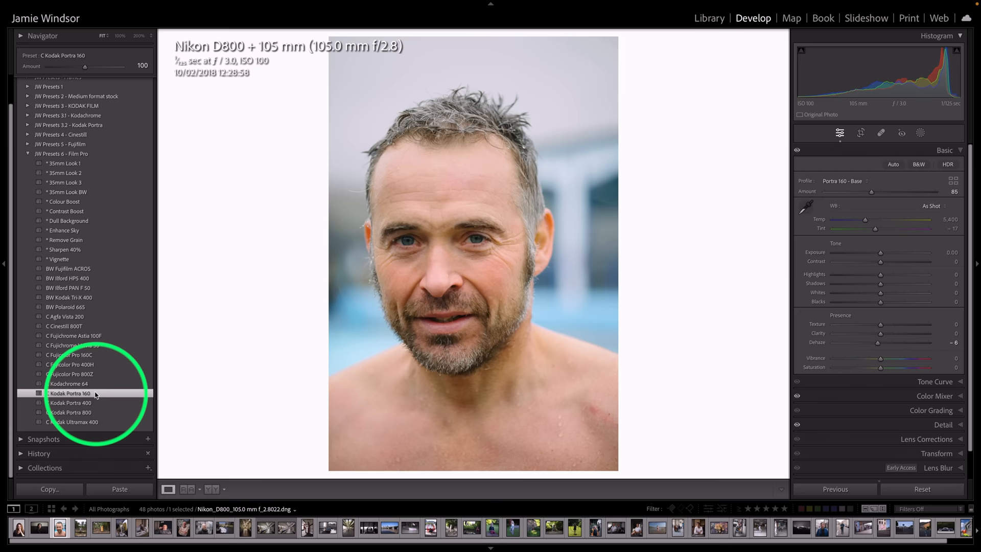
{"action": "left_click", "coordinate": [58, 258]}
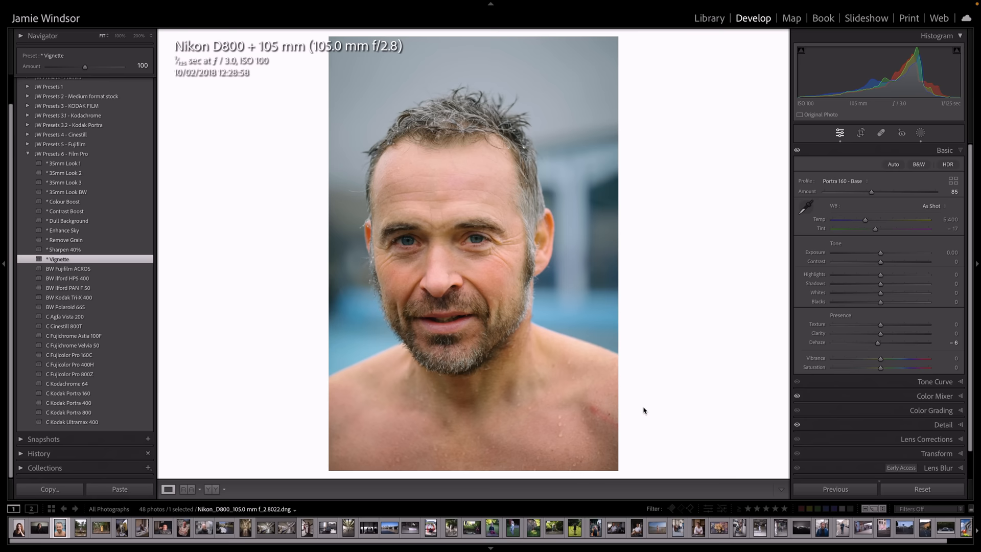
Add a vignette to the man's portrait and give the sari photo Kodachrome 64 with a dulled background.
{"action": "left_click", "coordinate": [100, 528]}
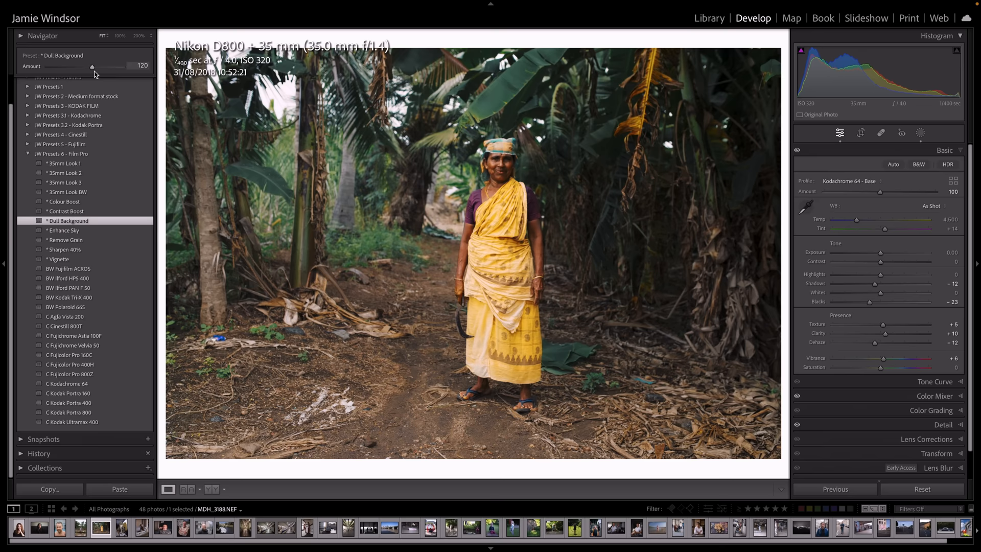
{"action": "left_click", "coordinate": [59, 258]}
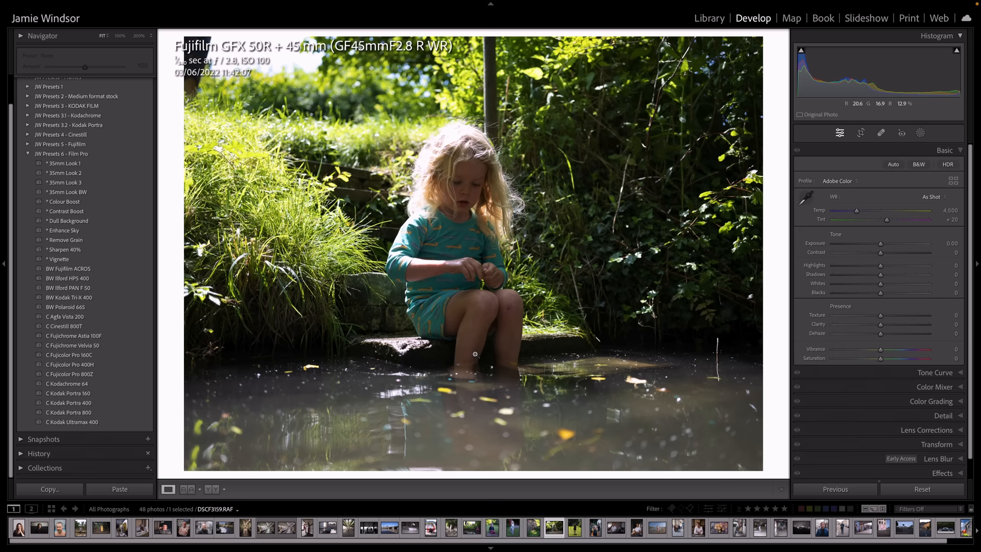
Apply Kodak Portra 400 to the pond photo, brighten its exposure and add a vignette.
{"action": "left_click", "coordinate": [68, 403]}
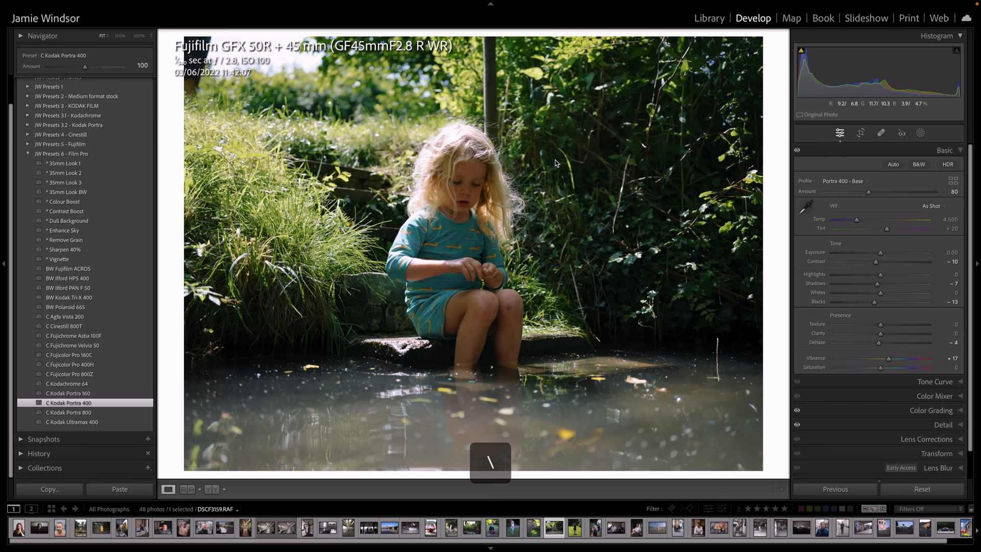
{"action": "left_click", "coordinate": [68, 220]}
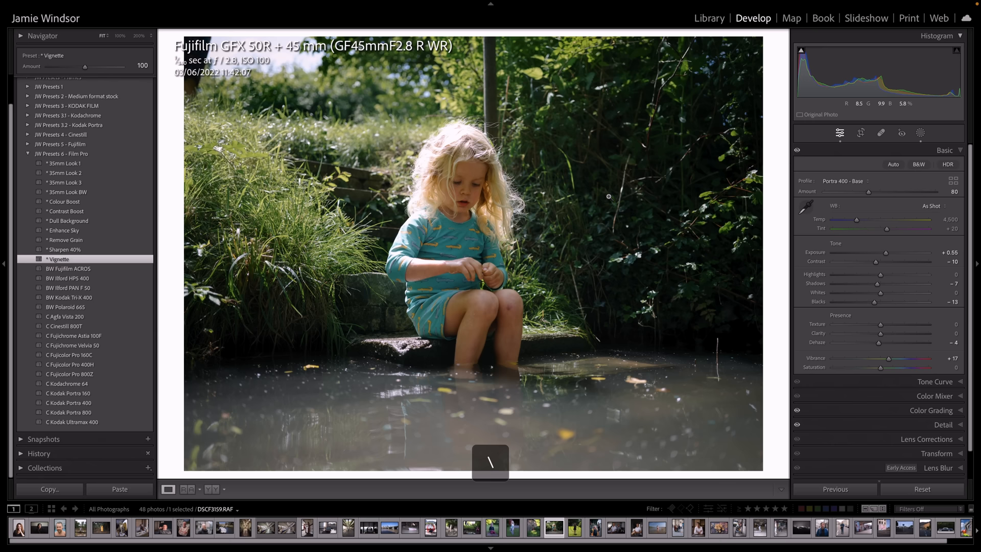
{"action": "left_click", "coordinate": [141, 528]}
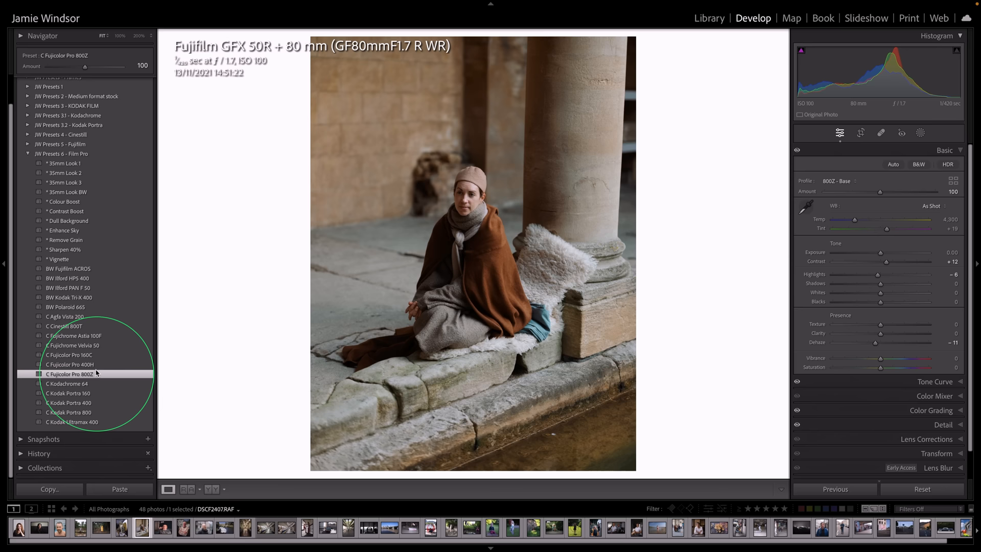
Apply Fujicolor Pro 160C to the columns portrait and dull its background.
{"action": "left_click", "coordinate": [67, 221]}
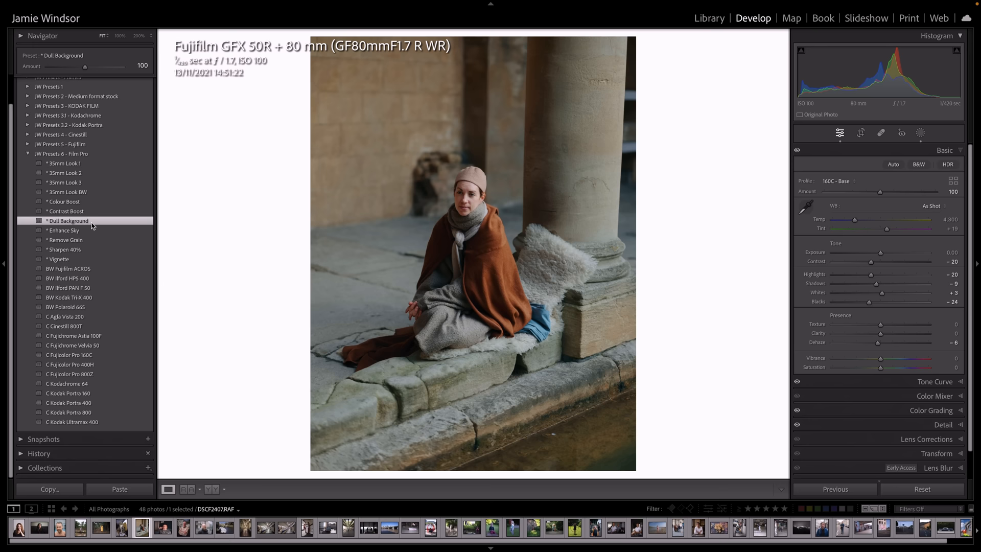
{"action": "left_click", "coordinate": [58, 258]}
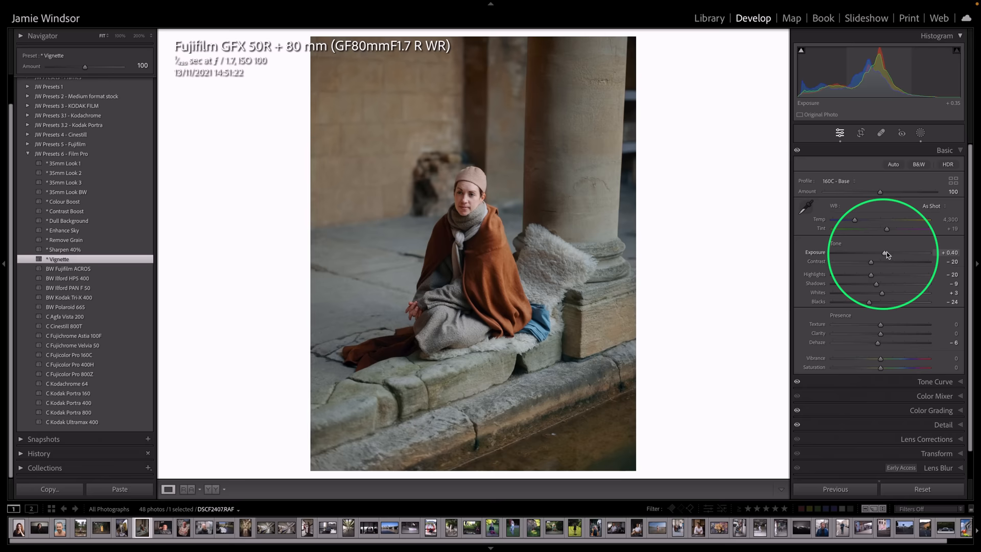
Add a vignette to the woman's portrait, then give the chair portrait Colour Boost and Kodak Portra 160.
{"action": "left_click", "coordinate": [635, 527]}
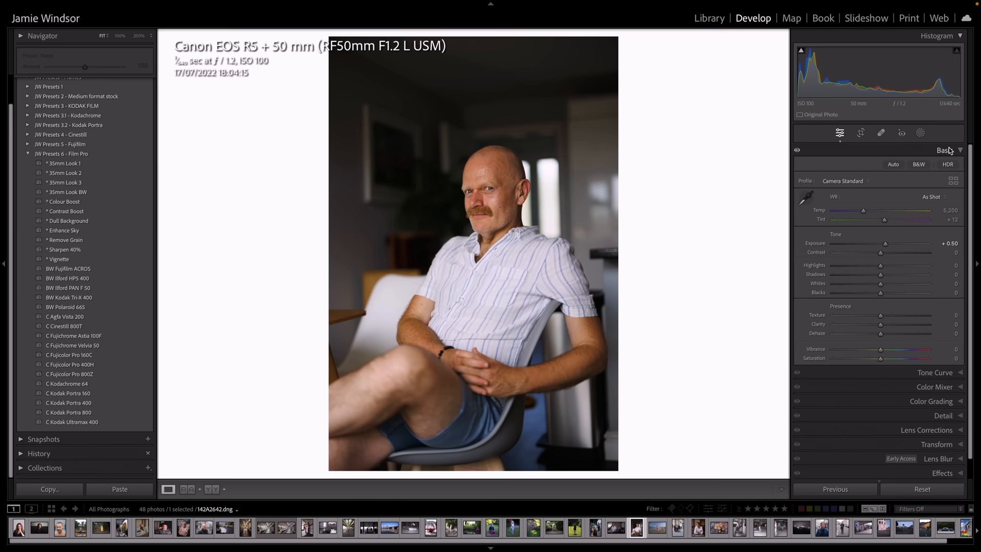
{"action": "mouse_move", "coordinate": [648, 244]}
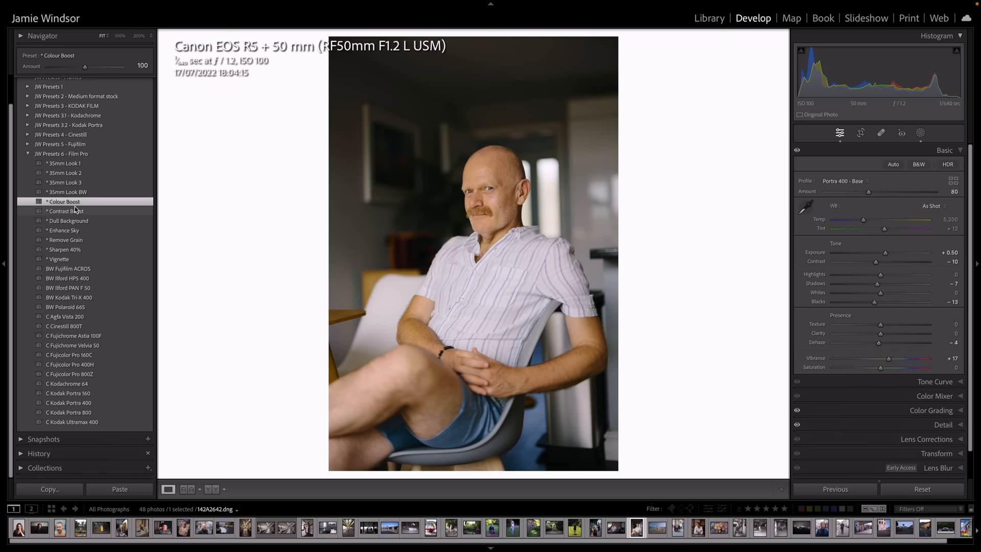
{"action": "left_click", "coordinate": [68, 392]}
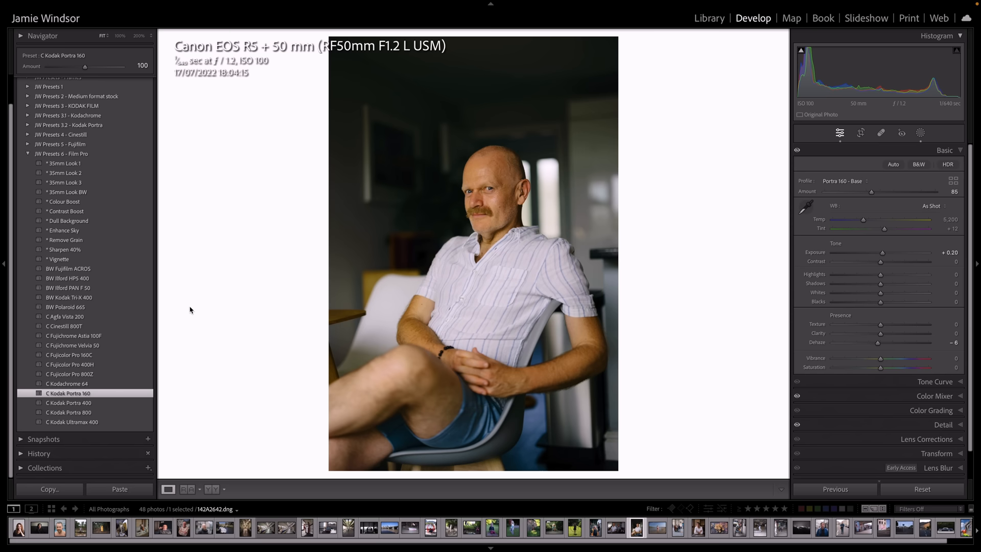
{"action": "left_click", "coordinate": [67, 221]}
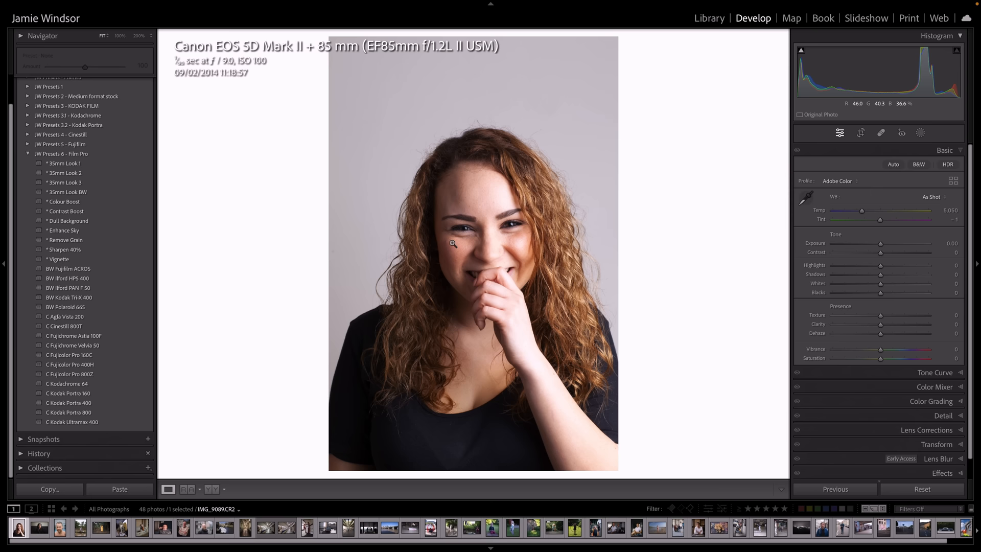
Give the beach photo Fujichrome Astia 100F with Contrast Boost, a deepened sky and a vignette.
{"action": "left_click", "coordinate": [657, 527]}
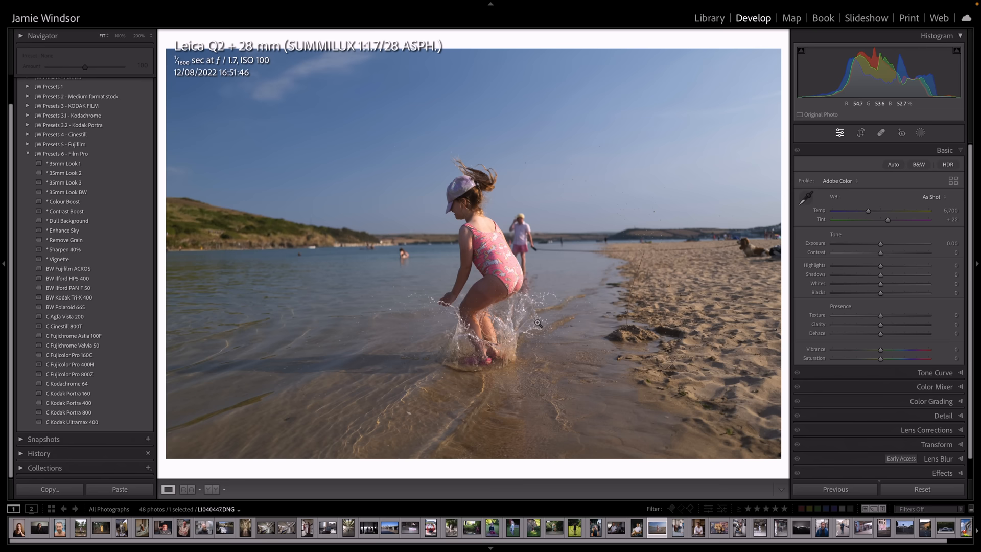
{"action": "left_click", "coordinate": [73, 335]}
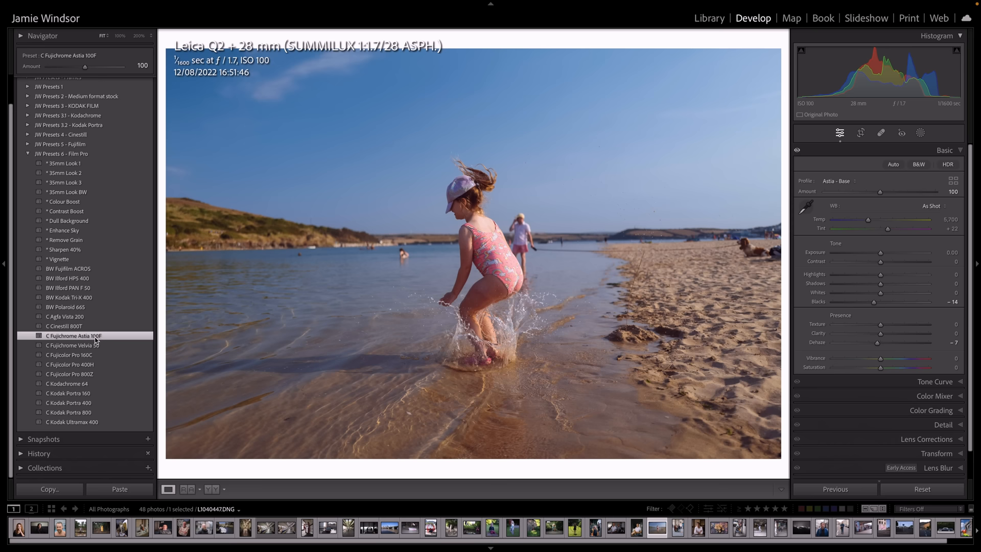
{"action": "left_click", "coordinate": [62, 230]}
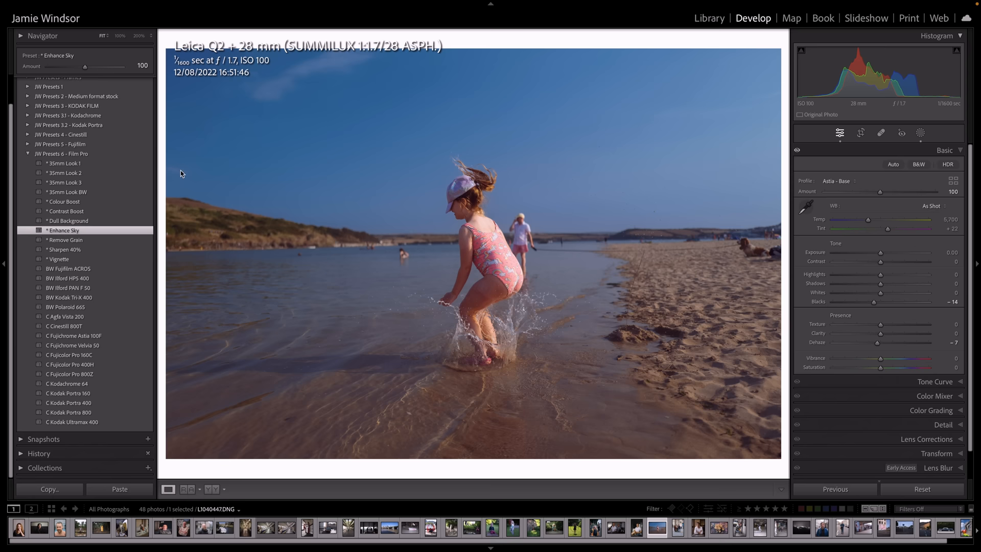
{"action": "left_click", "coordinate": [58, 259]}
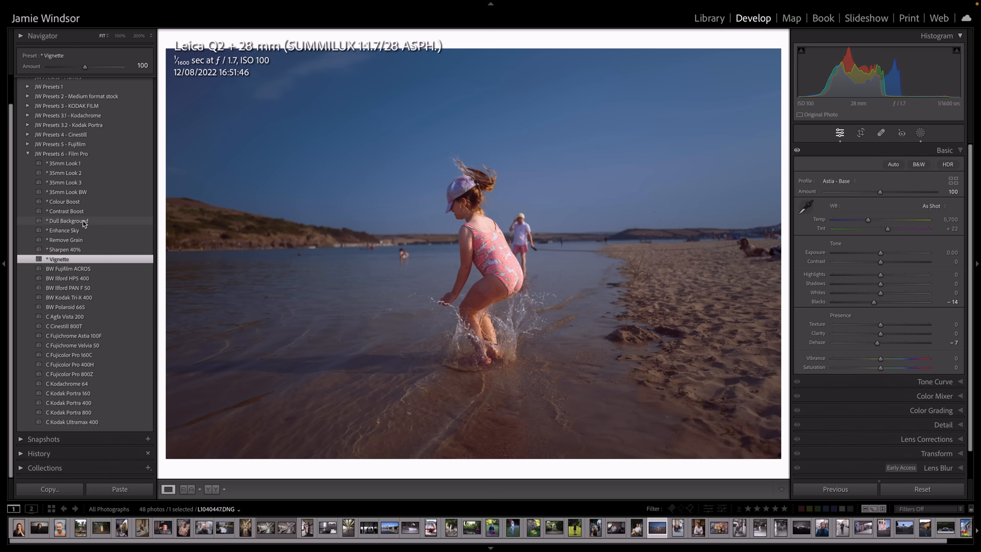
{"action": "left_click", "coordinate": [65, 211]}
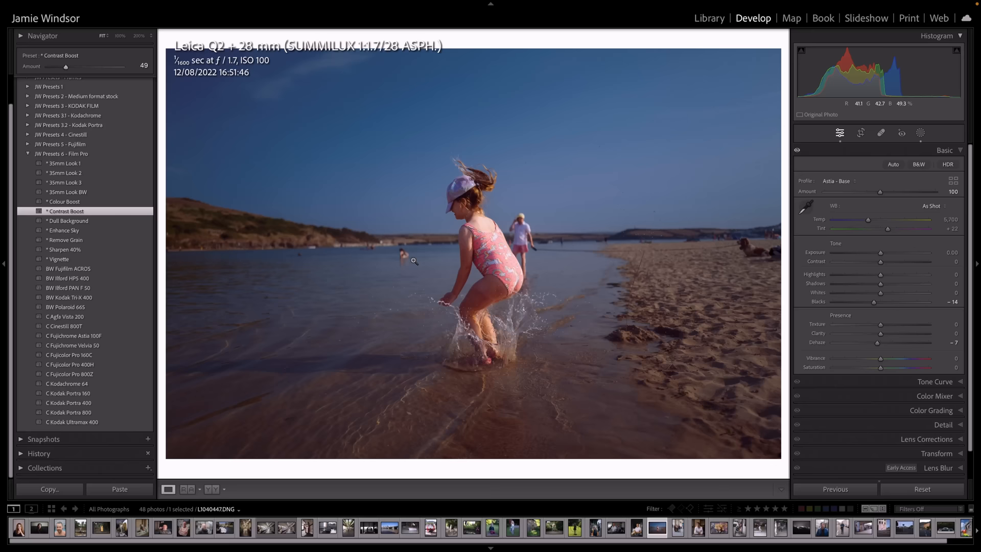
Turn the bridge photo black-and-white with BW Ilford HPS 400.
{"action": "left_click", "coordinate": [389, 528]}
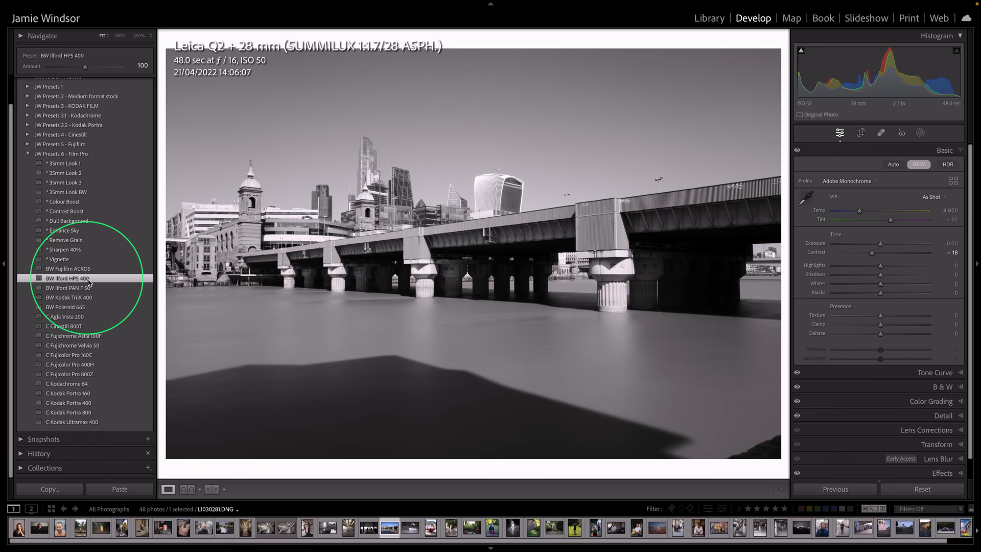
Add Contrast Boost to the bridge photo, then give the next photo Kodak Portra 400.
{"action": "left_click", "coordinate": [63, 230]}
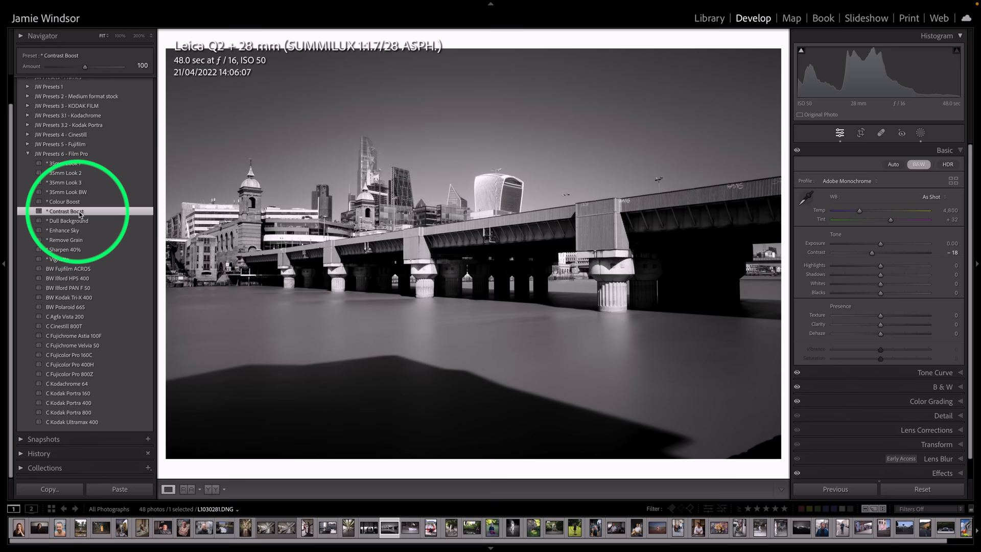
{"action": "key", "text": "l"}
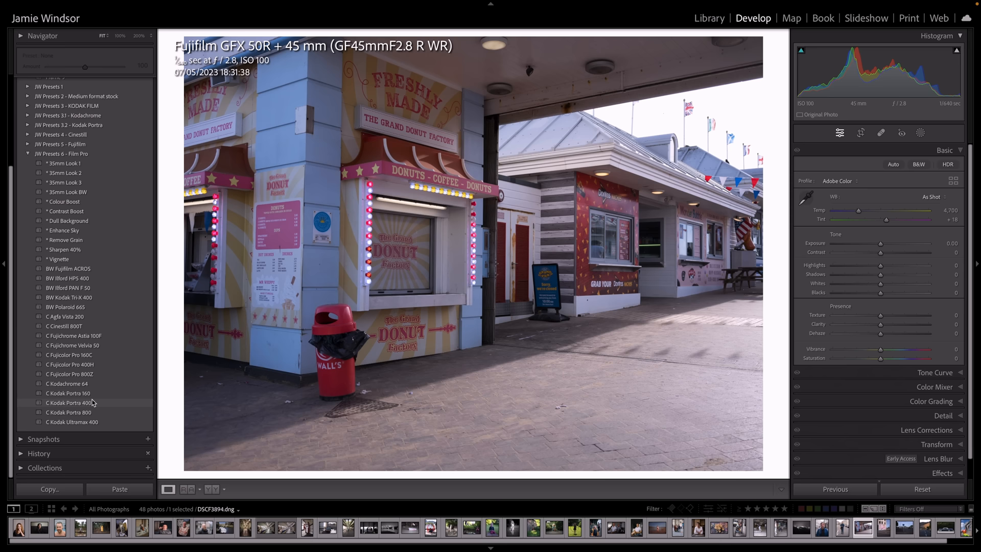
{"action": "left_click", "coordinate": [70, 364]}
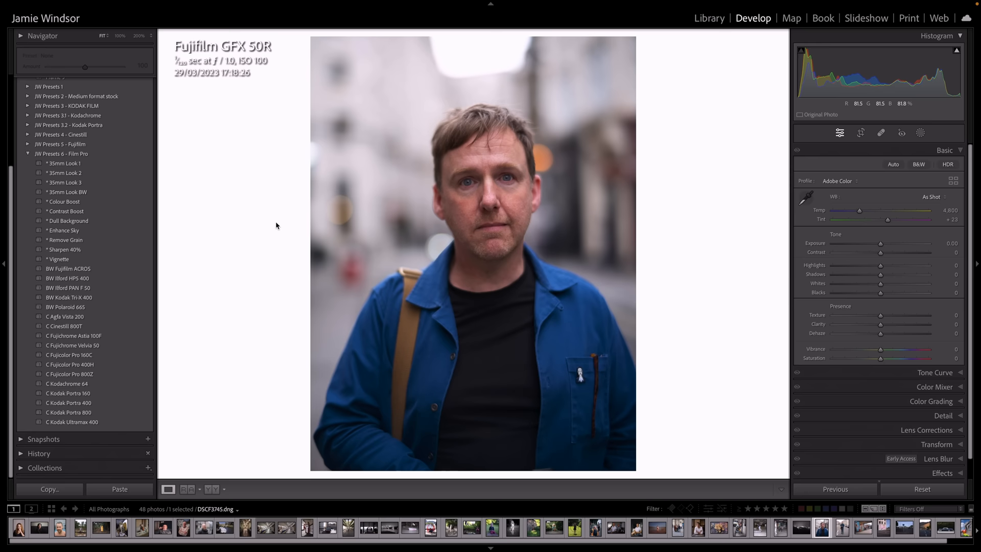
Give the portrait Agfa Vista 200, then layer Contrast Boost and Colour Boost onto the graffiti photo.
{"action": "left_click", "coordinate": [65, 317]}
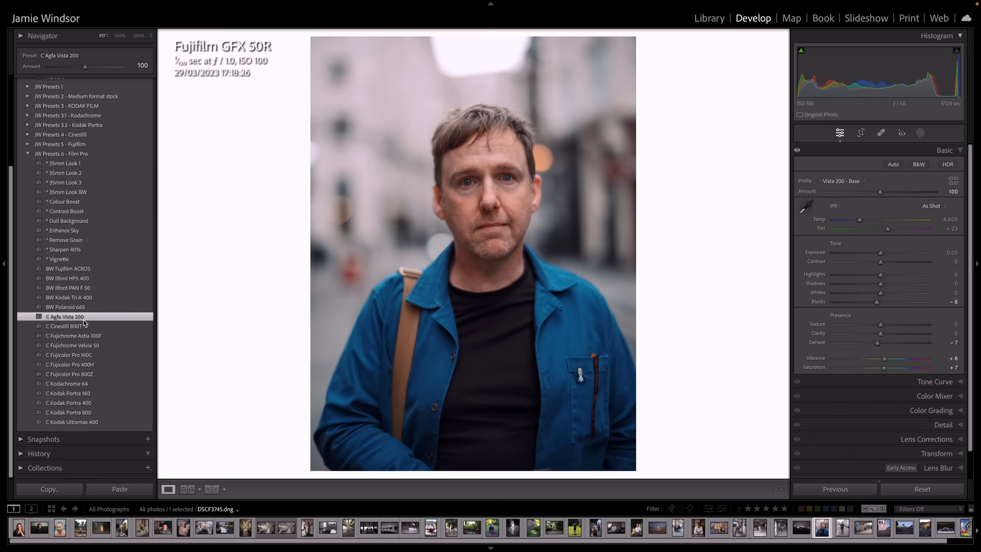
{"action": "left_click", "coordinate": [779, 528]}
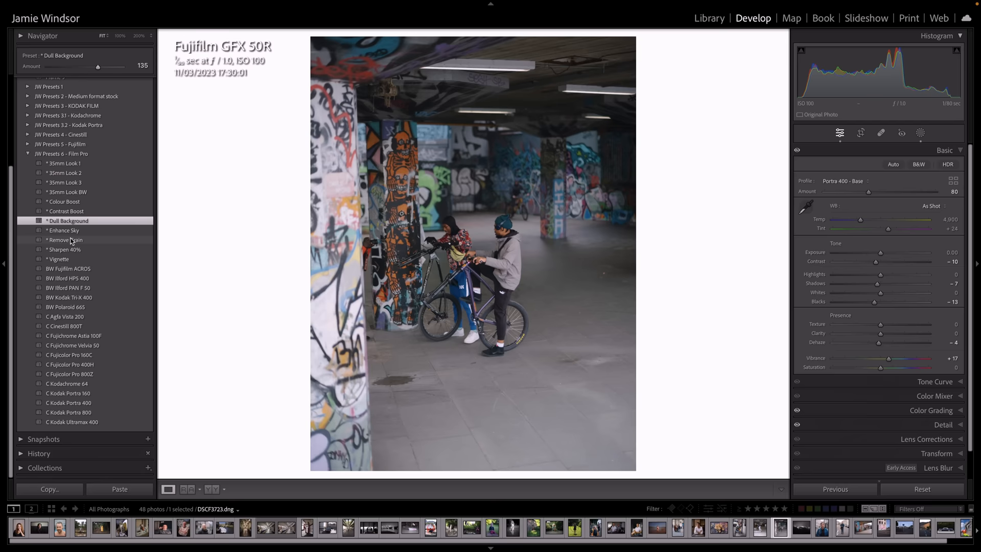
{"action": "left_click", "coordinate": [65, 210]}
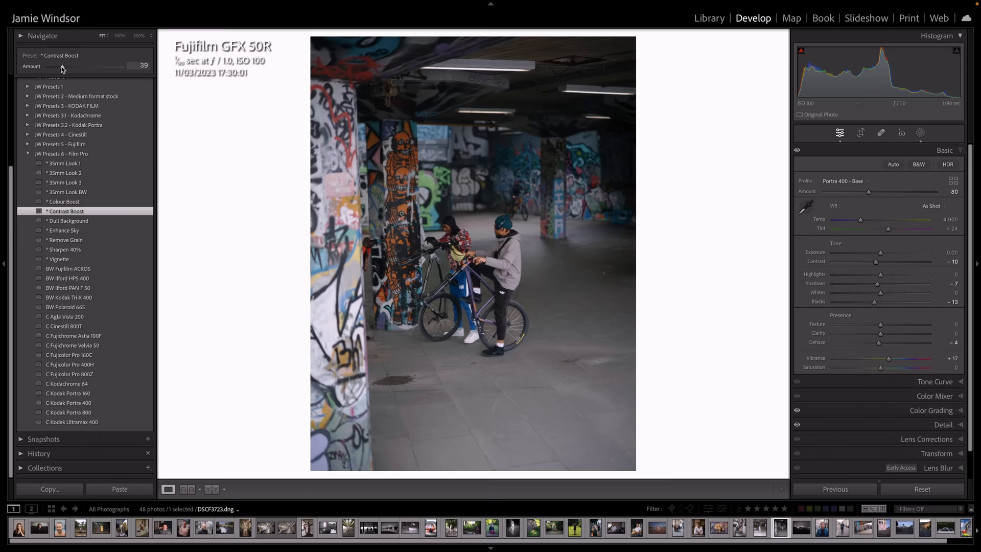
{"action": "left_click", "coordinate": [63, 201]}
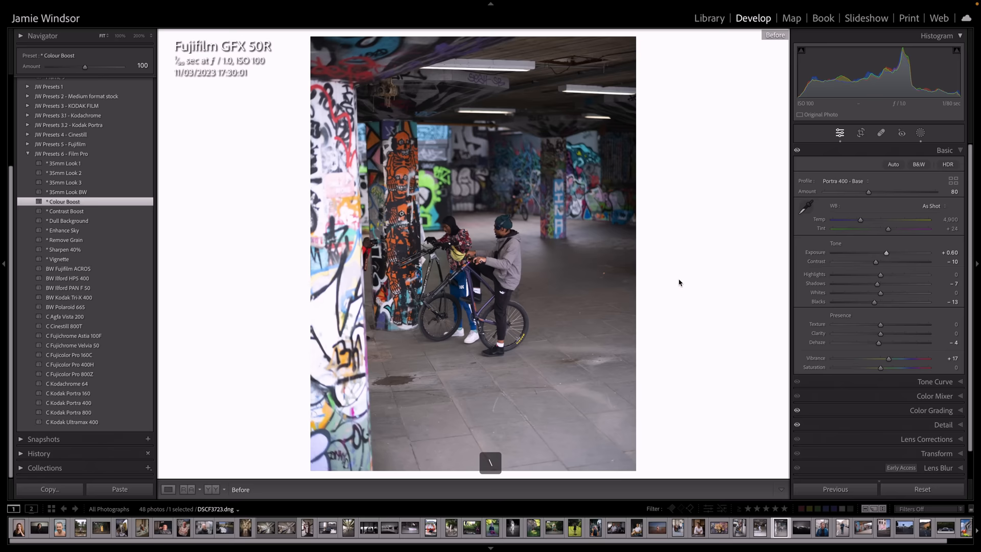
{"action": "left_click", "coordinate": [71, 364]}
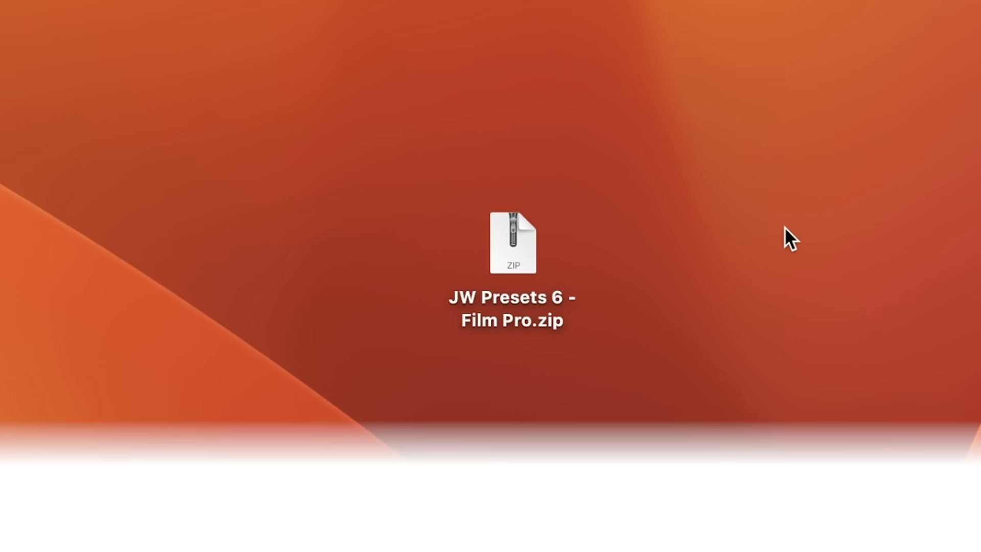
Unzip JW Presets 6 - Film Pro on the desktop and open its Film Pro and Frames folders.
{"action": "left_click_drag", "start_coordinate": [512, 243], "coordinate": [549, 364]}
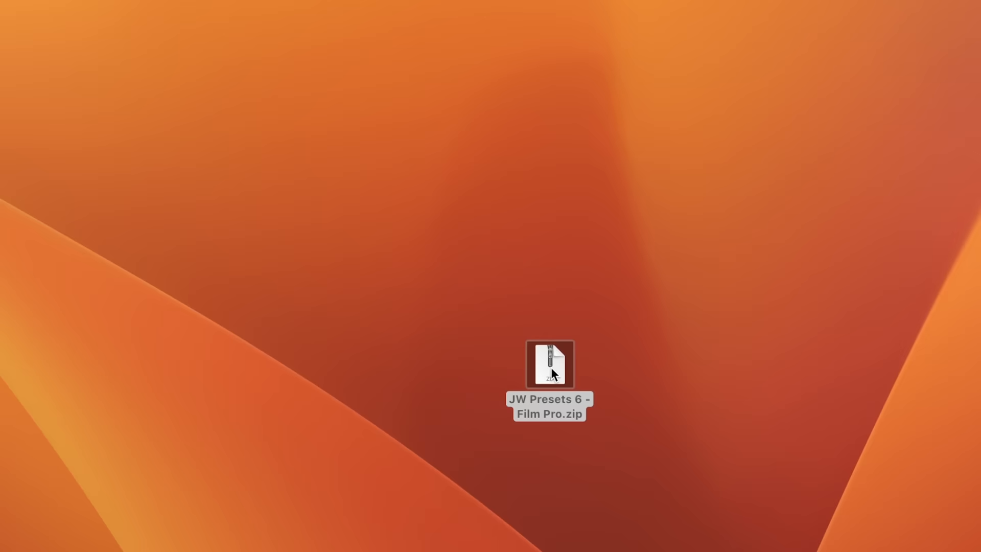
{"action": "double_click", "coordinate": [548, 363]}
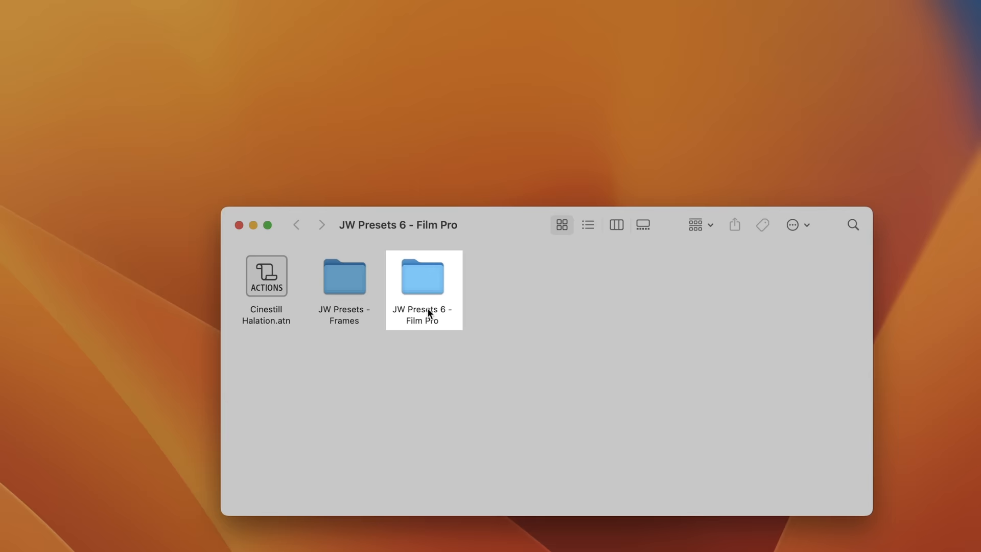
{"action": "double_click", "coordinate": [423, 276]}
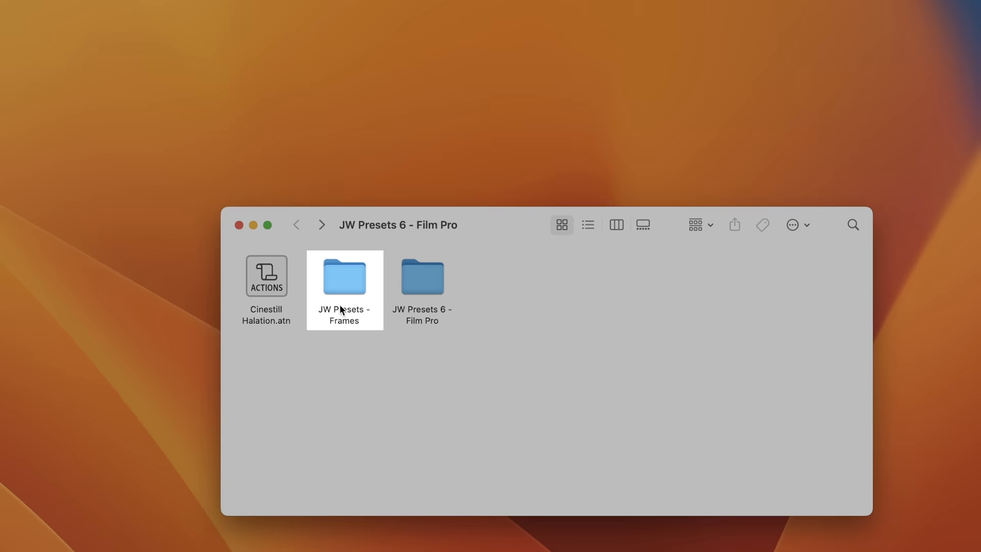
{"action": "double_click", "coordinate": [344, 276]}
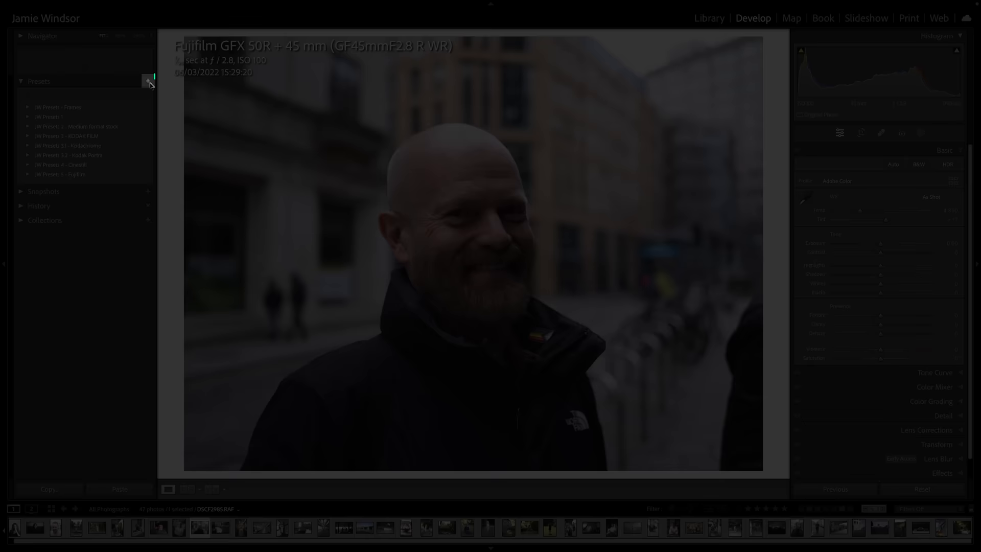
Import the Film Pro preset files via the Presets panel's Import Presets command.
{"action": "left_click", "coordinate": [148, 81]}
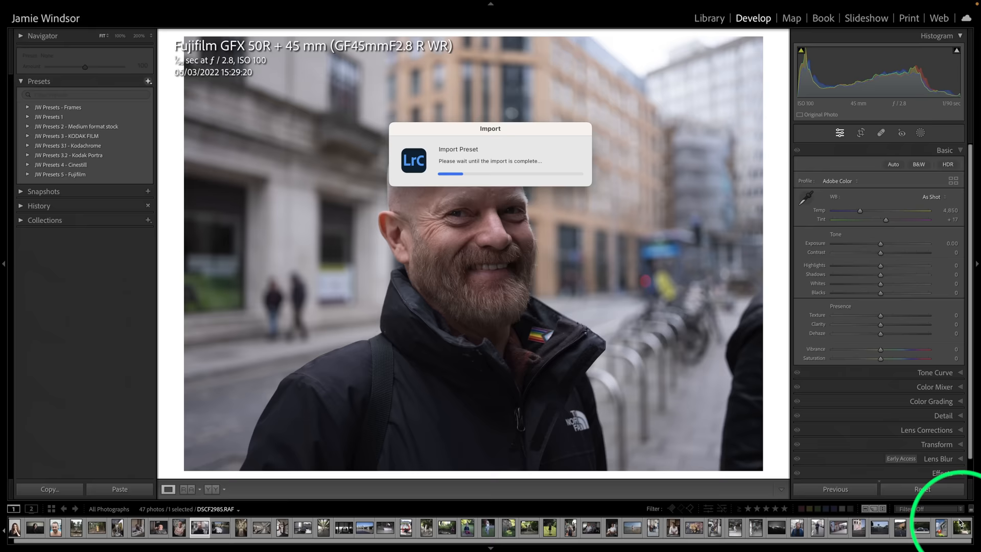
{"action": "left_click", "coordinate": [29, 184]}
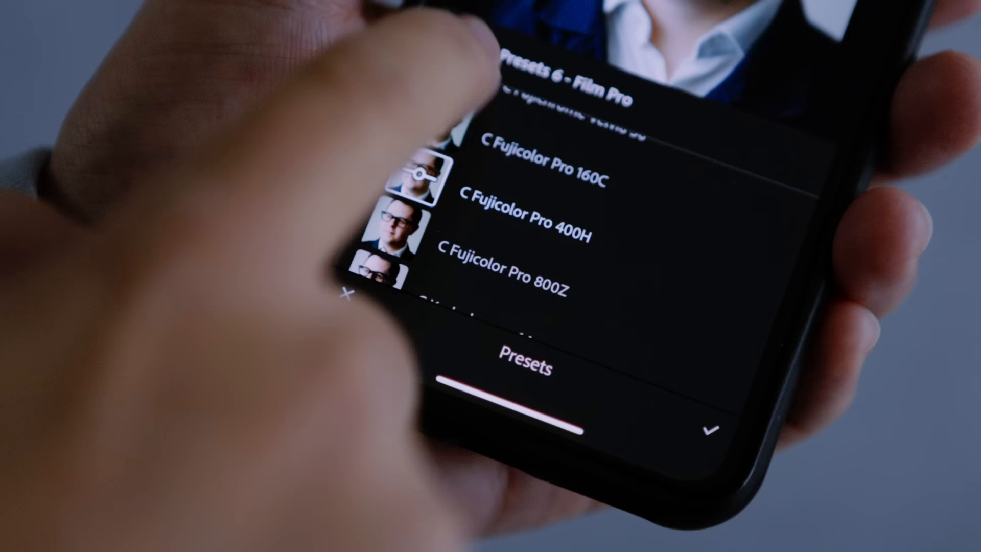
Scroll through the Film Pro looks such as C Fujicolor Pro 400H on the portrait.
{"action": "scroll", "scroll_direction": "down", "scroll_amount": 3}
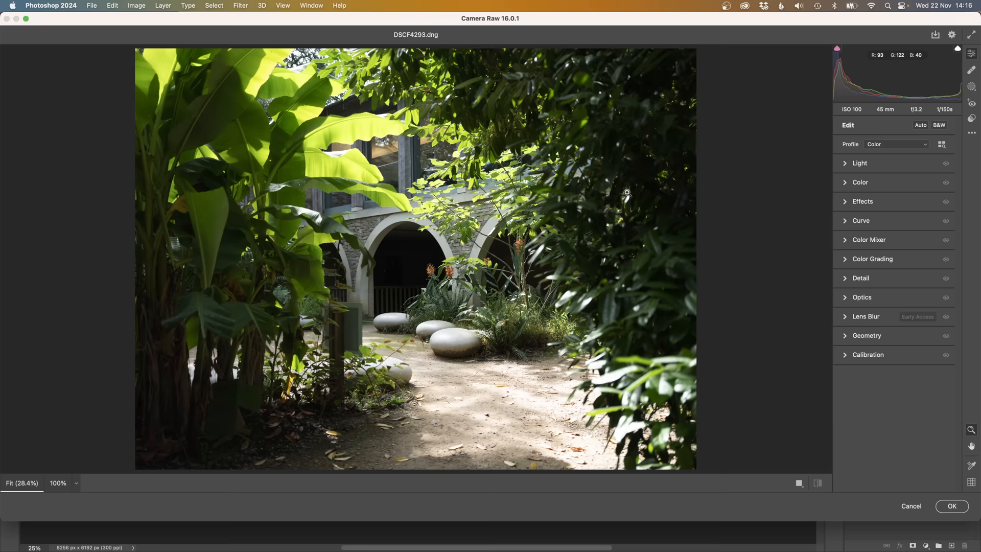
Show Camera Raw's presets list with the JW Presets 6 - Film Pro group expanded.
{"action": "left_click", "coordinate": [971, 139]}
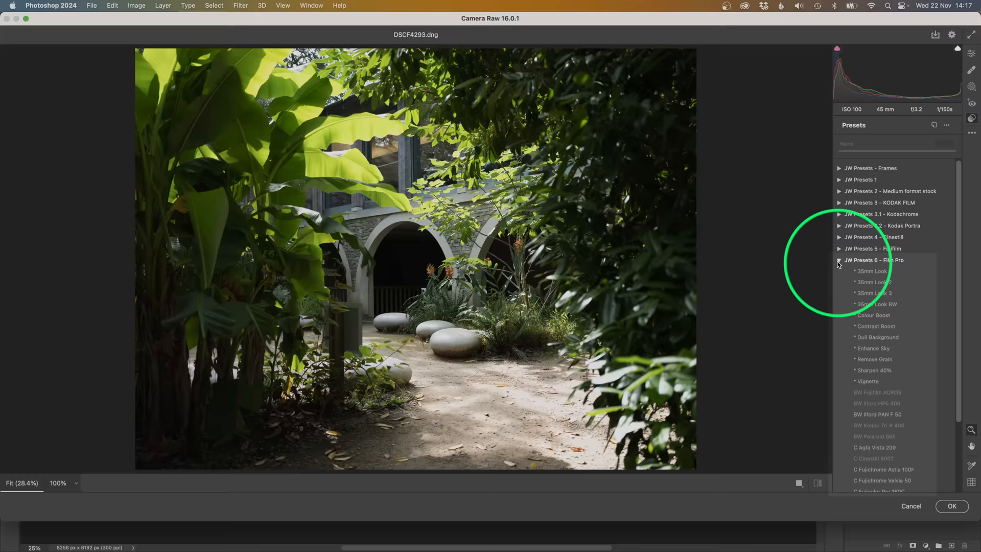
{"action": "left_click", "coordinate": [342, 6]}
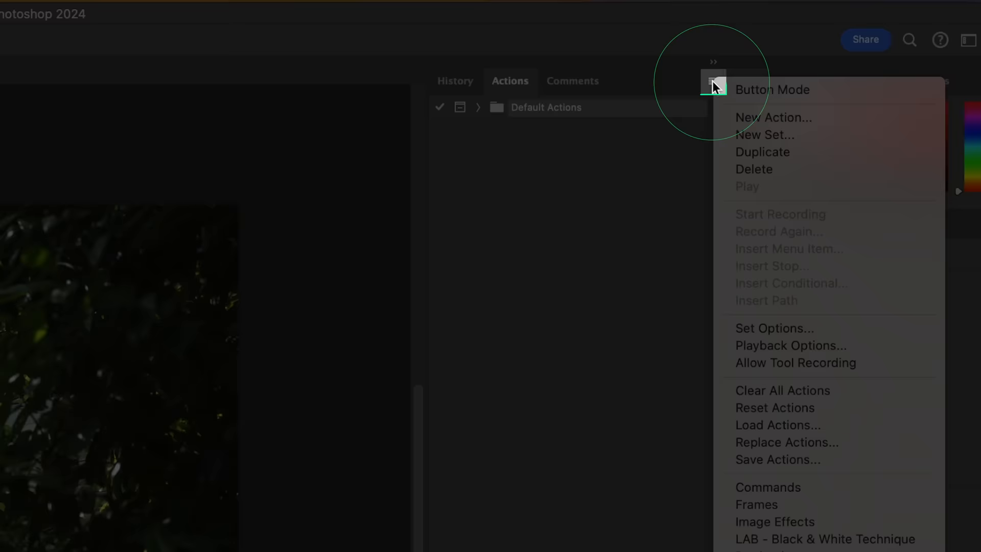
Choose Load Actions from the Actions panel menu to browse for the Film Pro action file.
{"action": "left_click", "coordinate": [776, 425]}
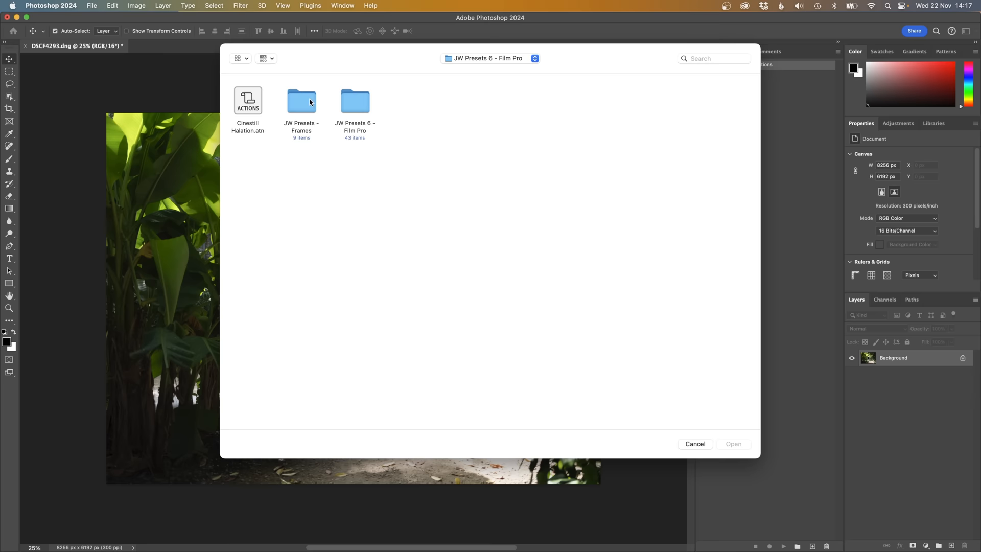